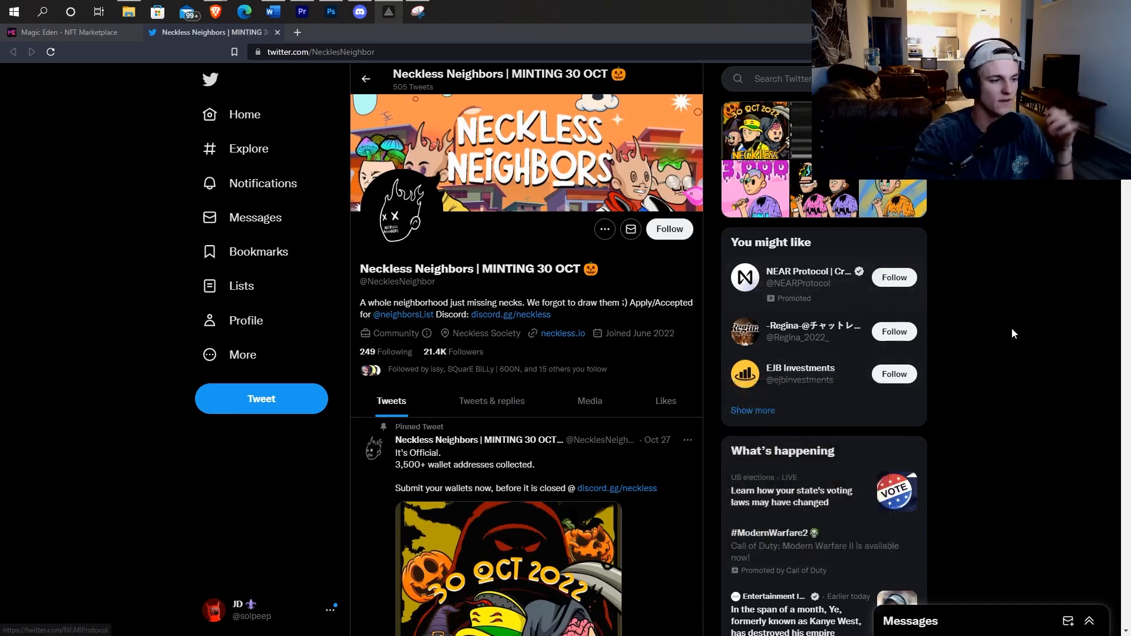
pyautogui.moveTo(792, 328)
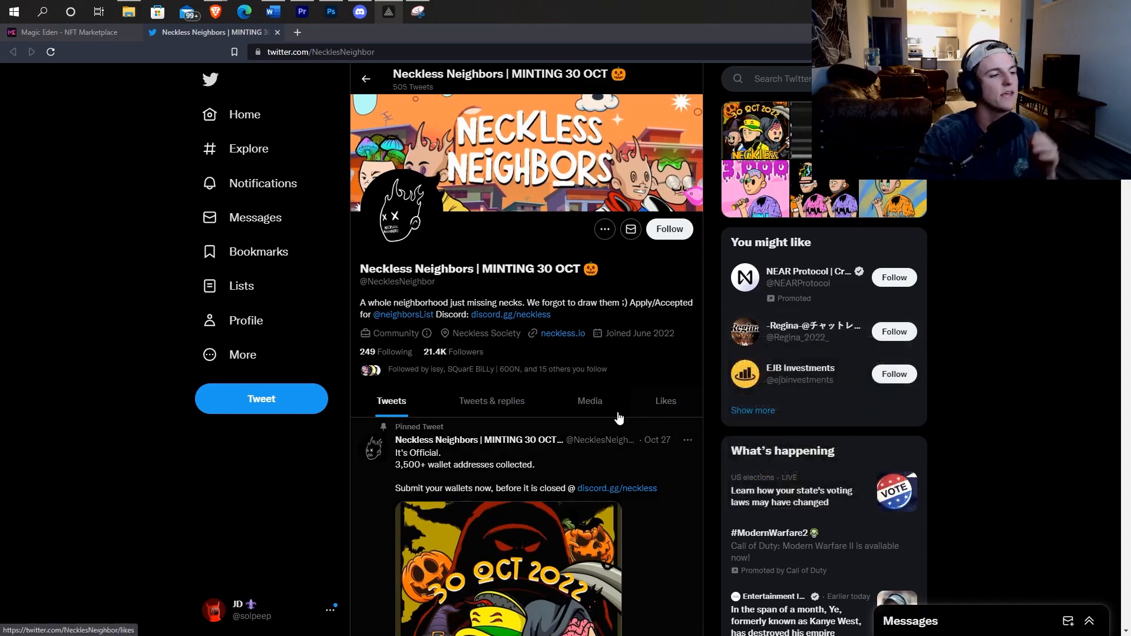
# Step: Scroll the Neckless Neighbors profile down to the pinned wallet-collection tweet
pyautogui.scroll(-3)
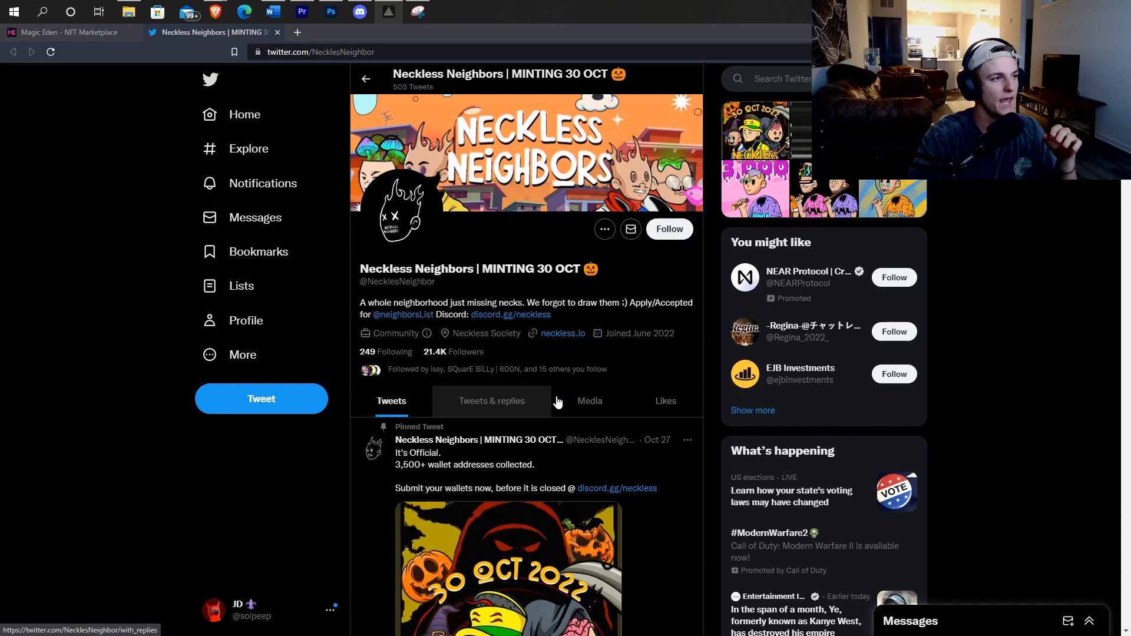
pyautogui.moveTo(766, 382)
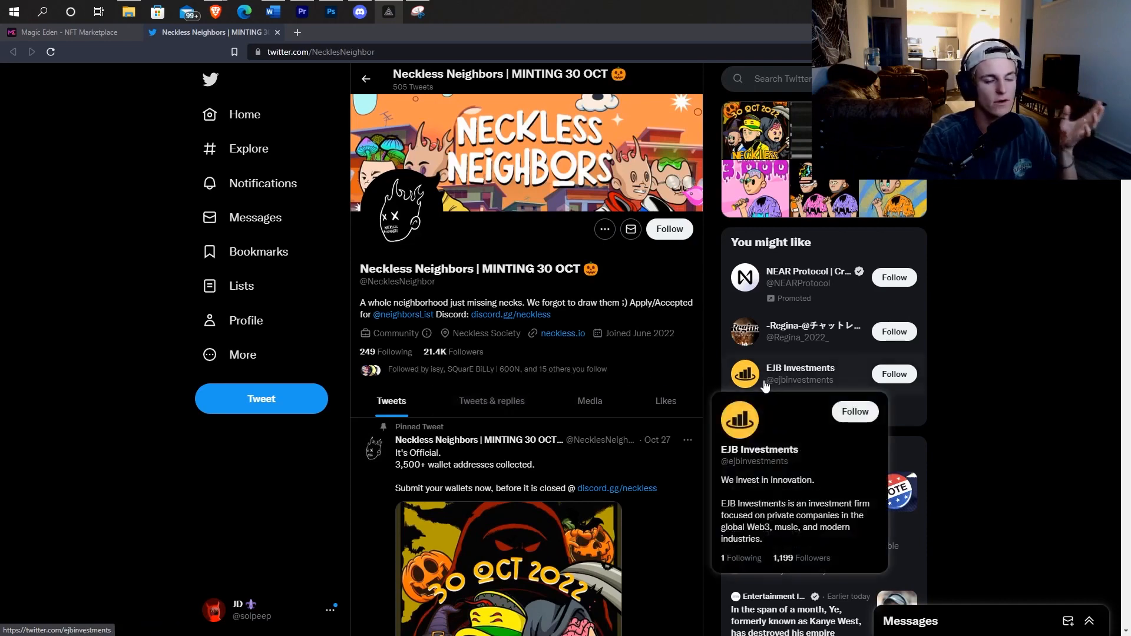
pyautogui.moveTo(369, 12)
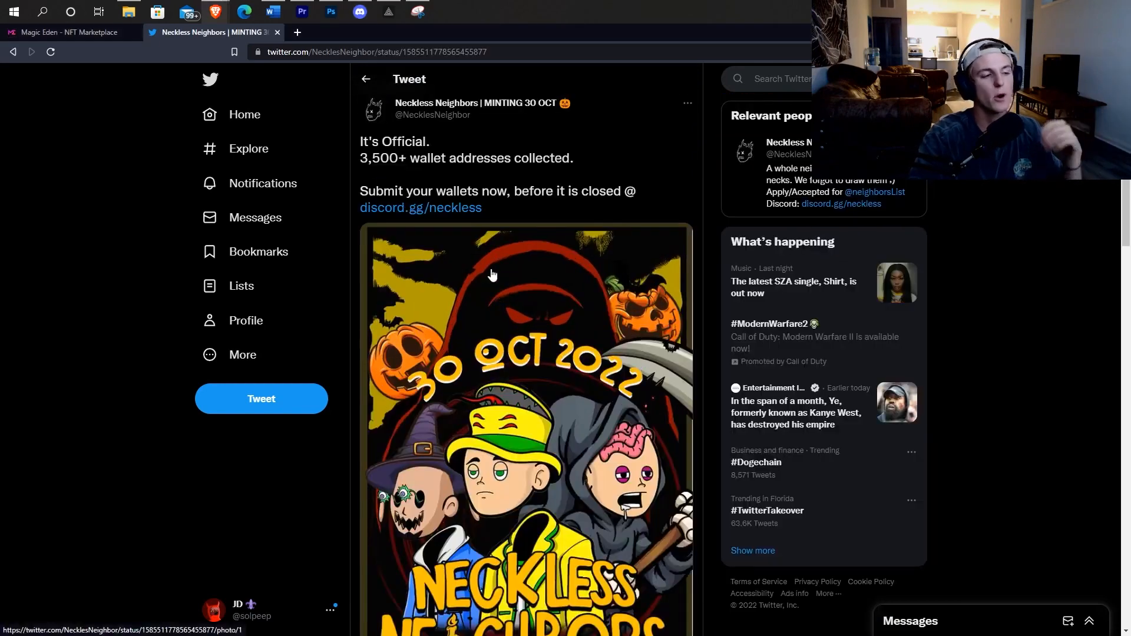
# Step: Scroll through the pinned tweet's replies and engagement (364 retweets, 452 likes)
pyautogui.scroll(-3)
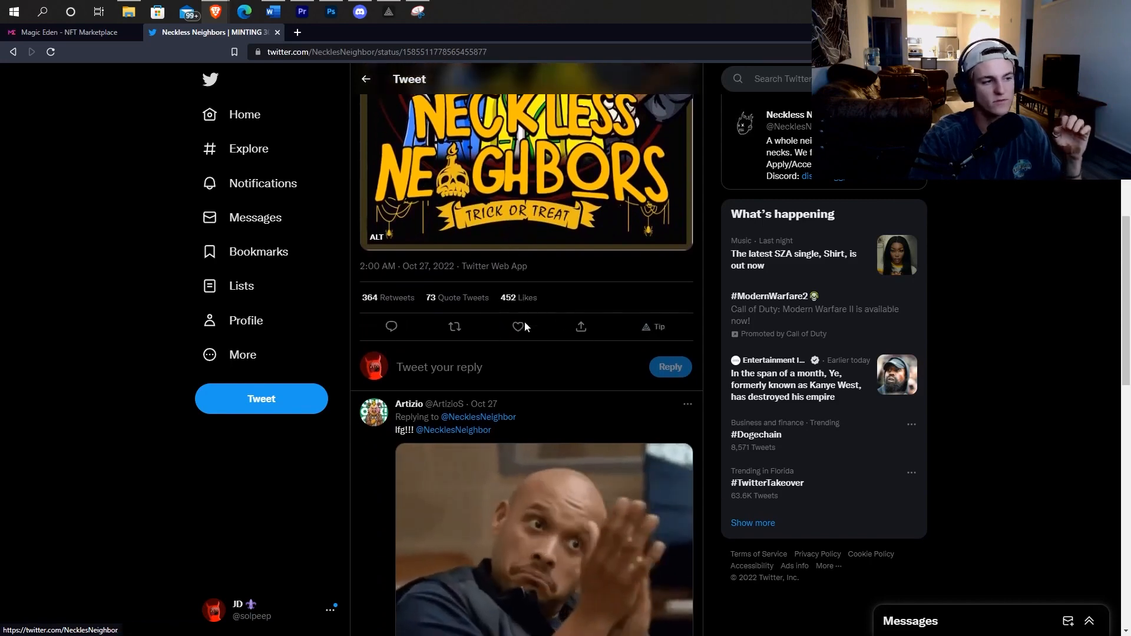
pyautogui.scroll(-3)
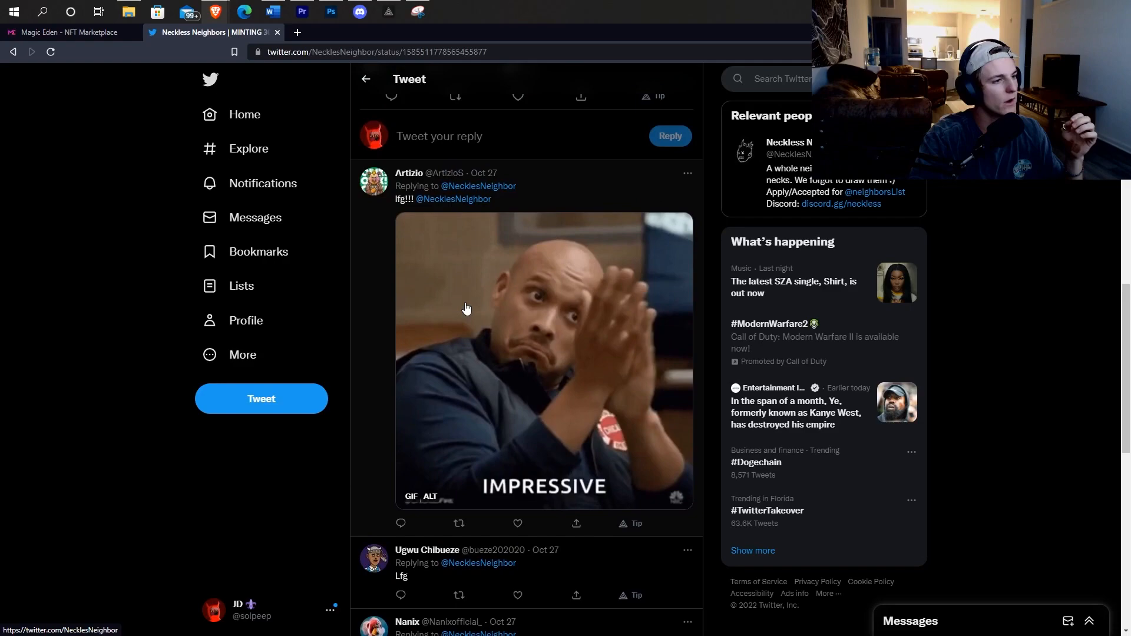
pyautogui.scroll(-3)
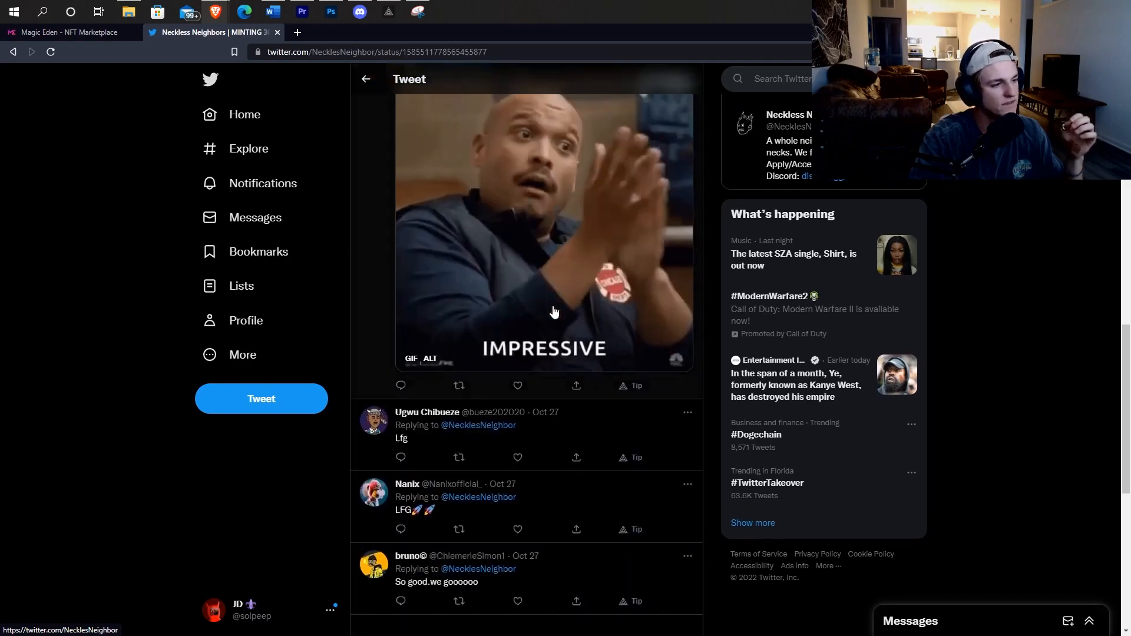
pyautogui.scroll(-3)
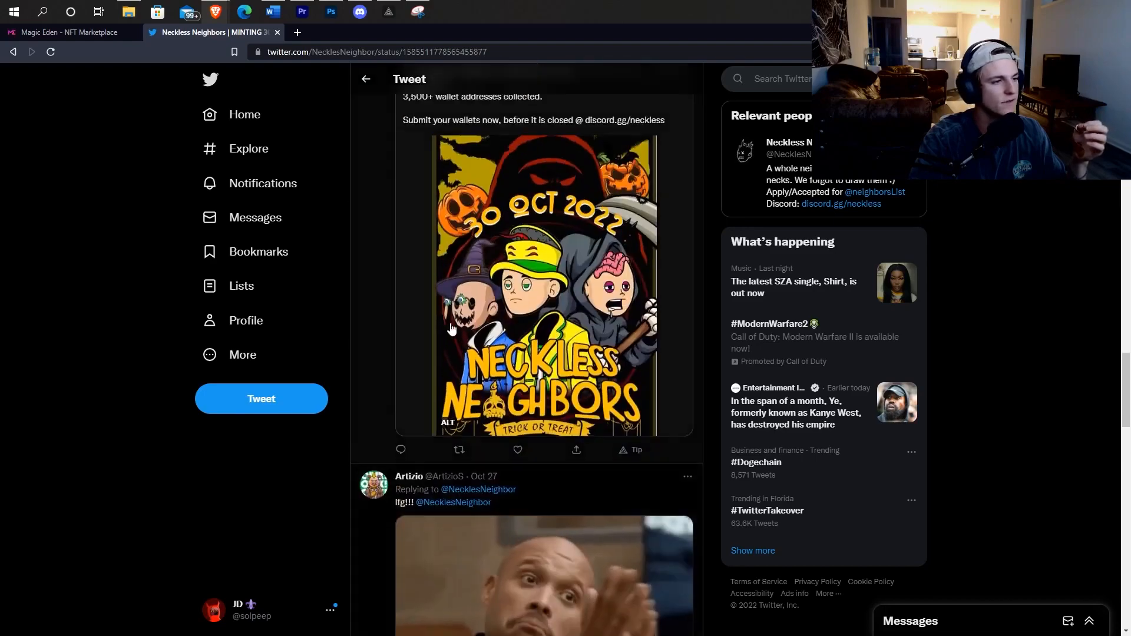
pyautogui.scroll(-3)
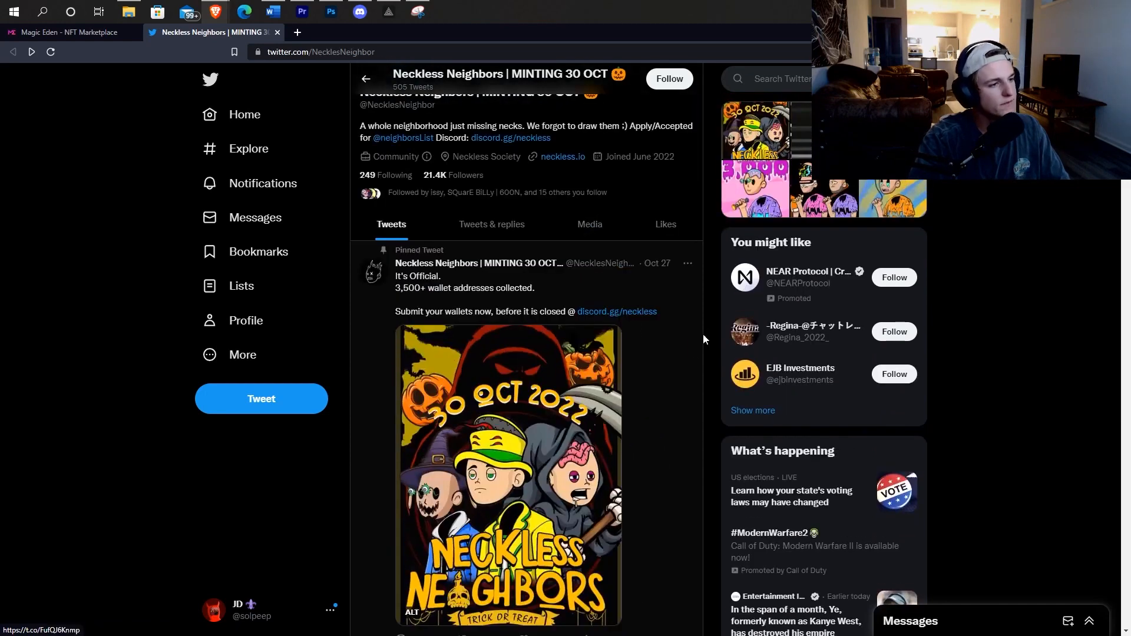
pyautogui.scroll(-3)
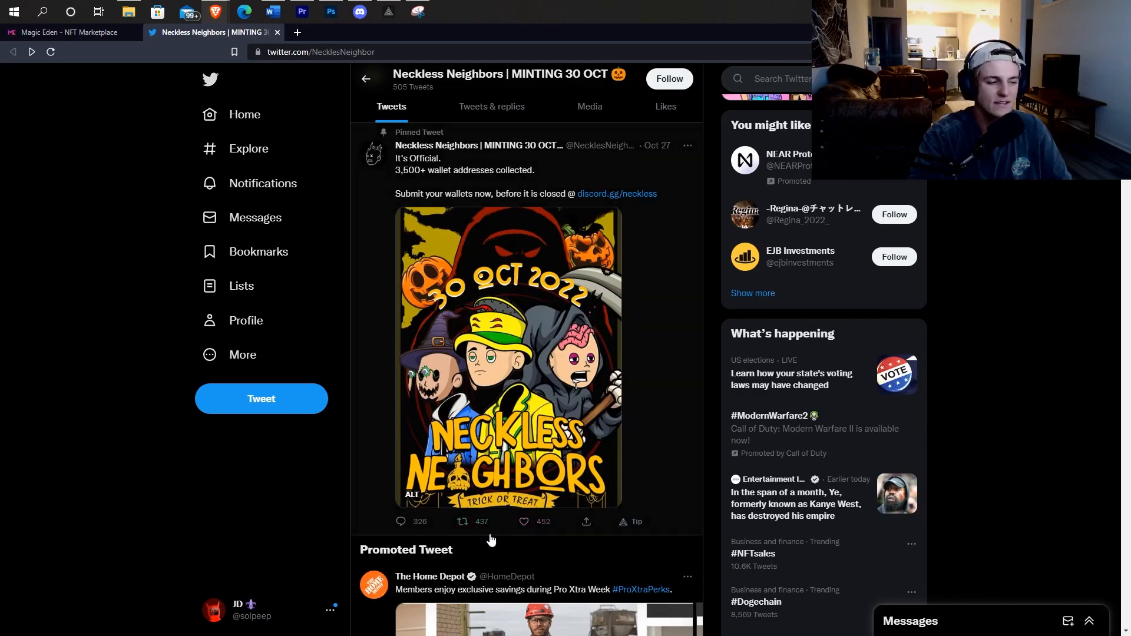
pyautogui.scroll(-3)
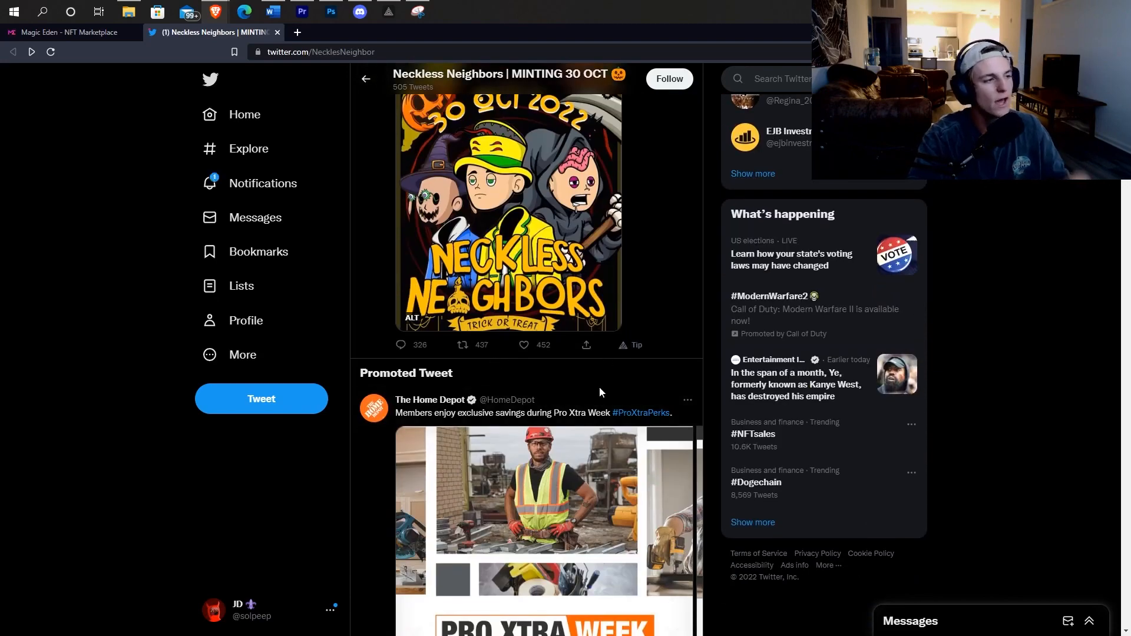
pyautogui.scroll(-3)
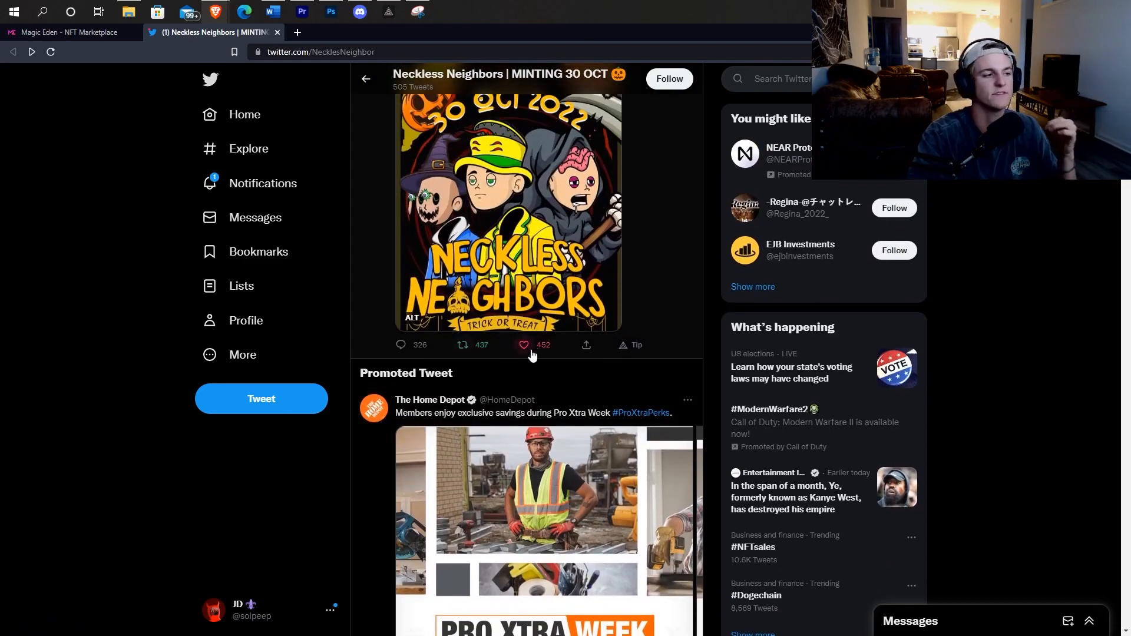
pyautogui.scroll(-3)
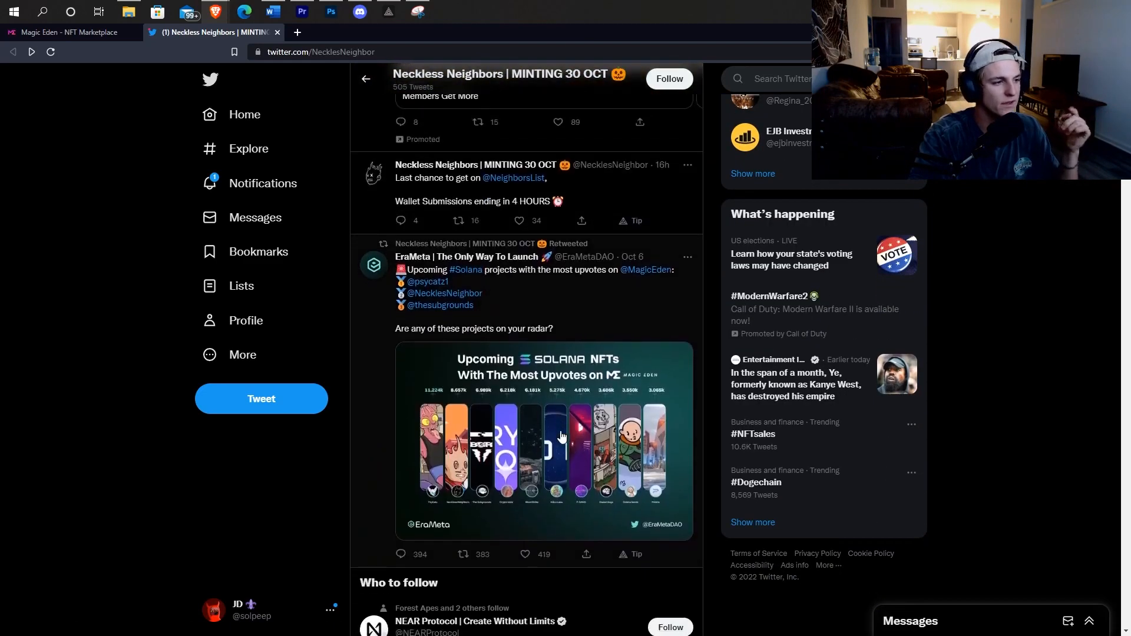
pyautogui.scroll(-3)
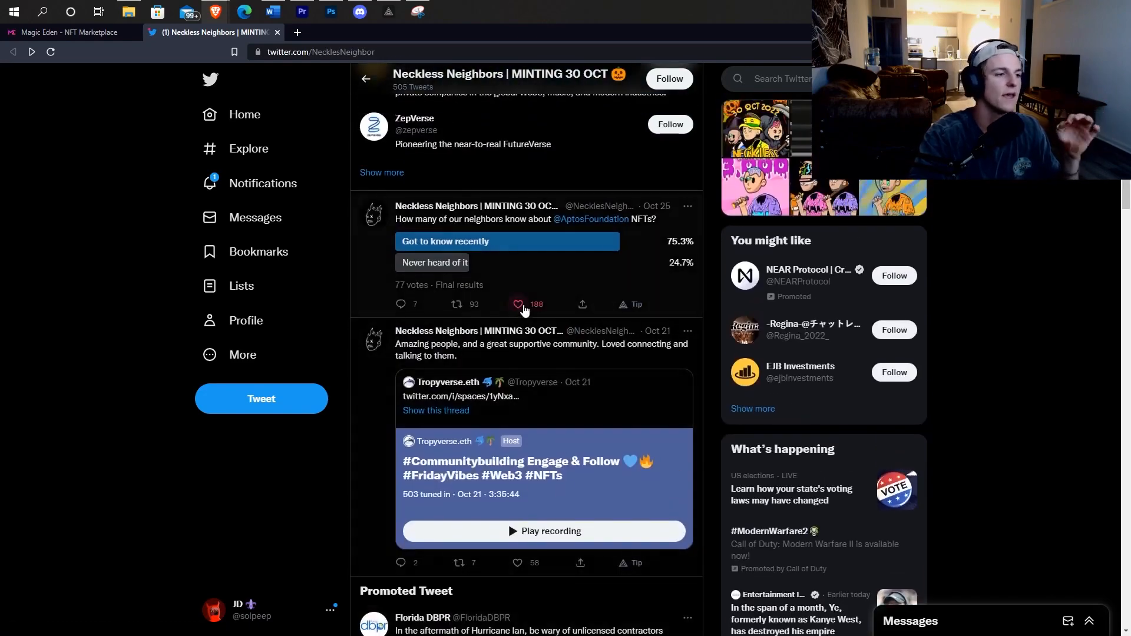
pyautogui.scroll(-3)
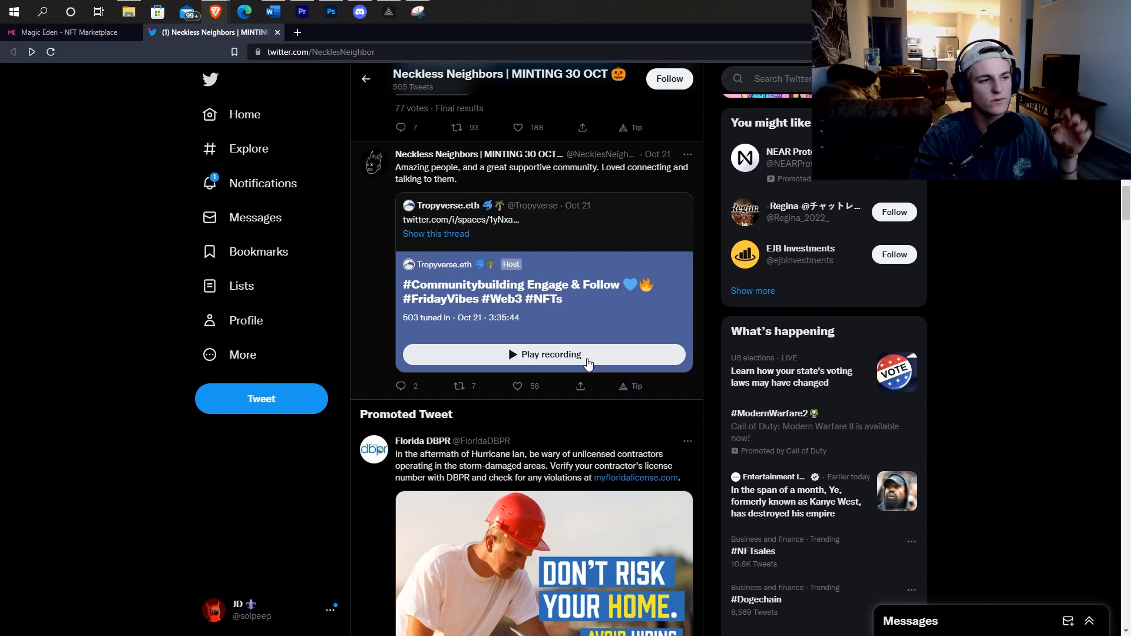
pyautogui.scroll(-3)
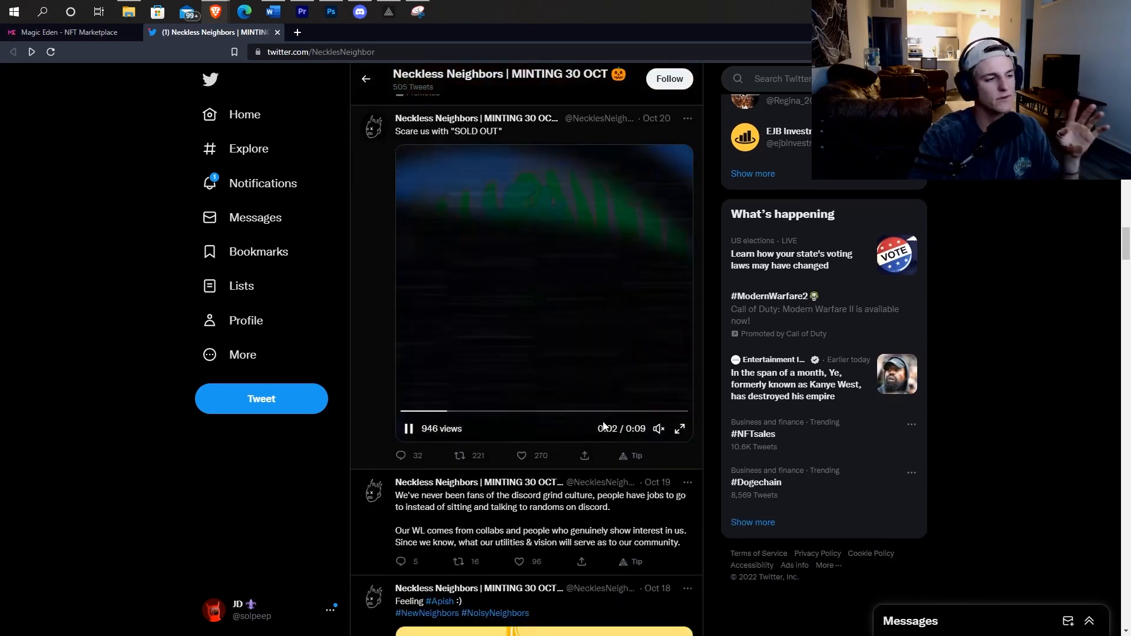
pyautogui.scroll(-3)
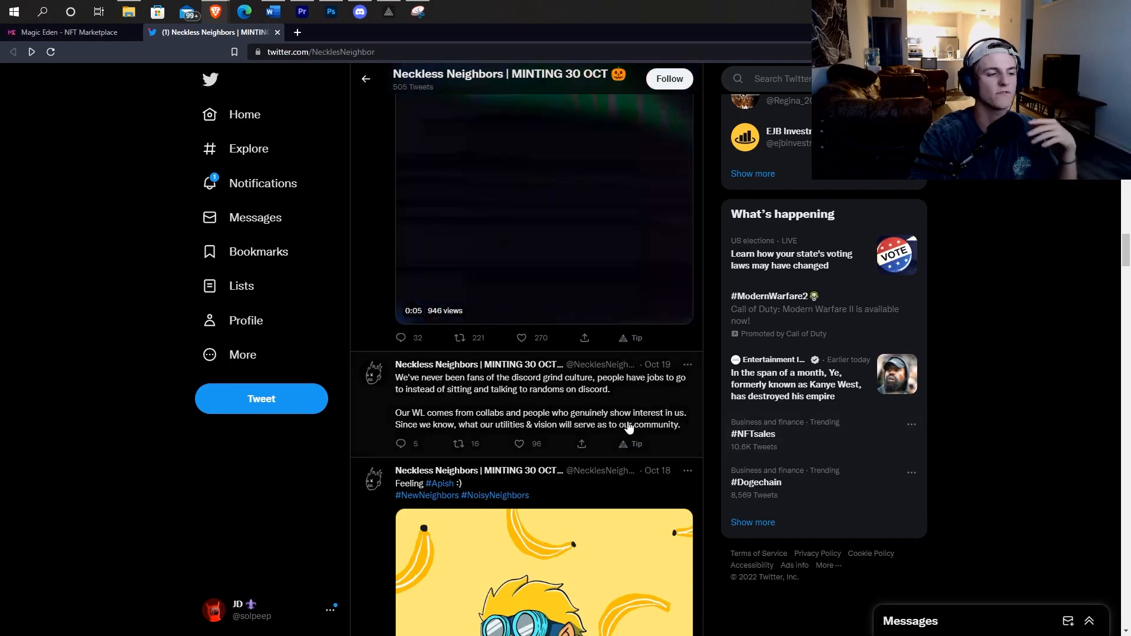
pyautogui.scroll(-3)
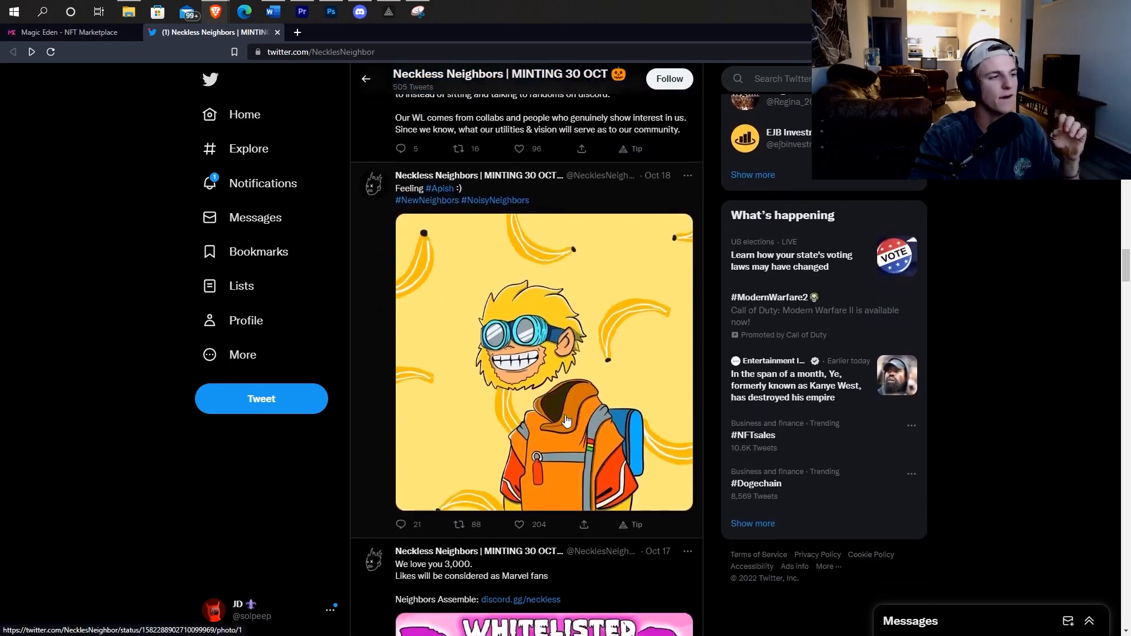
pyautogui.scroll(-3)
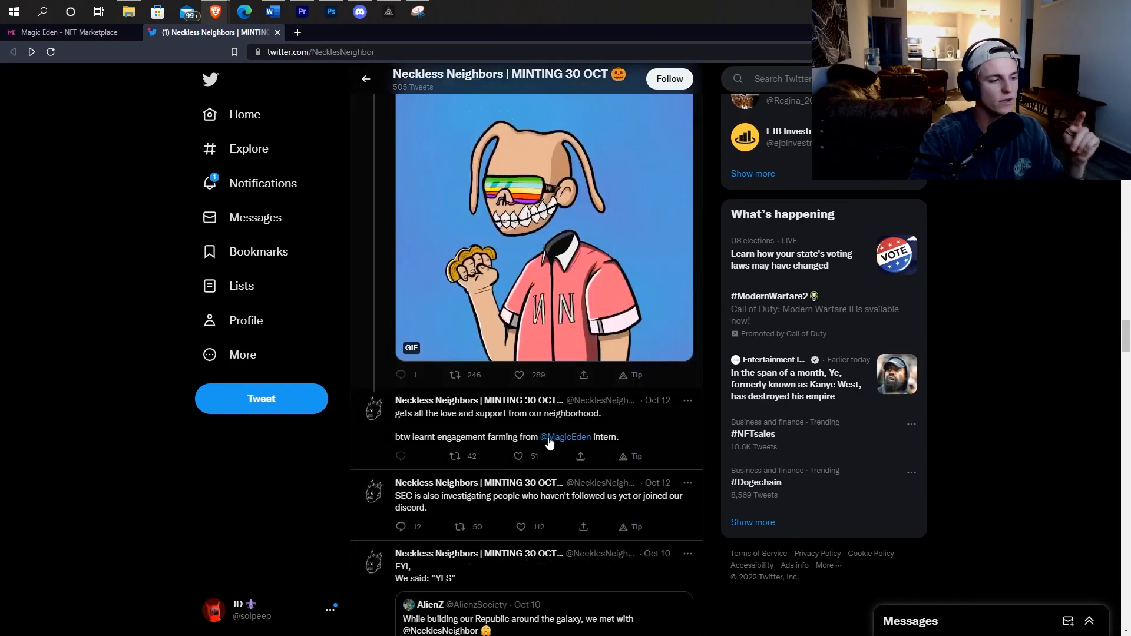
pyautogui.scroll(-3)
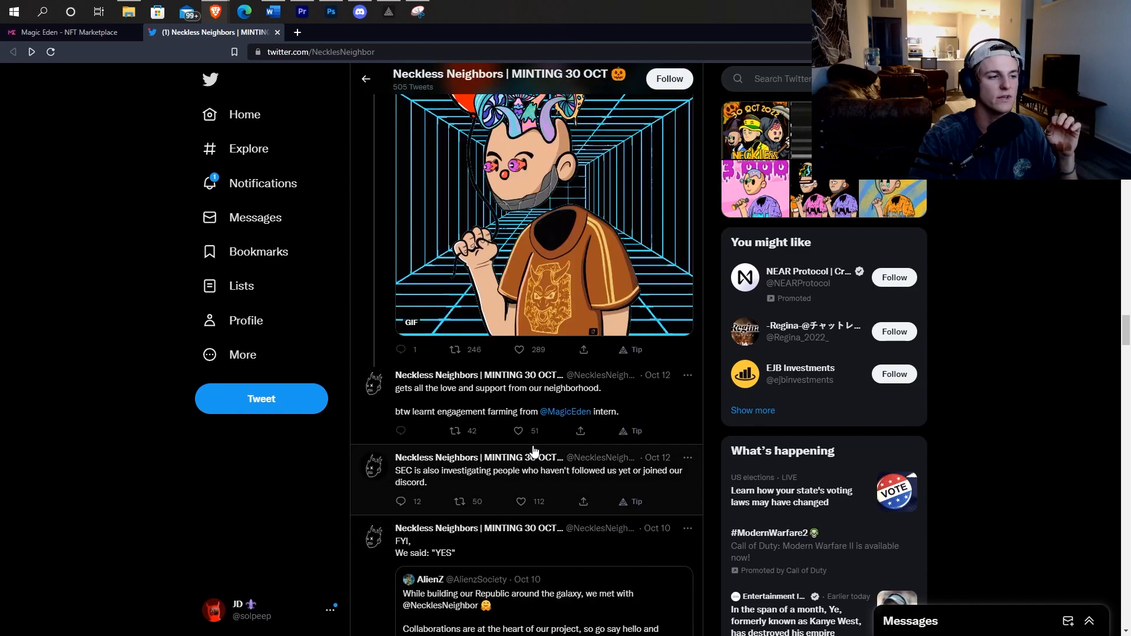
pyautogui.scroll(3)
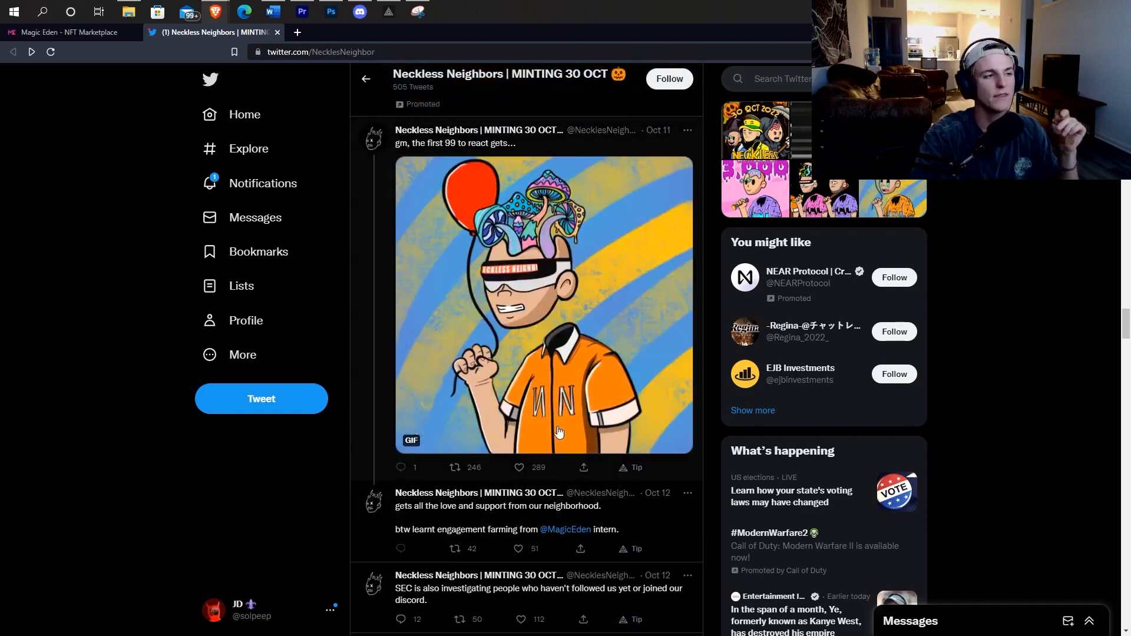
pyautogui.scroll(-3)
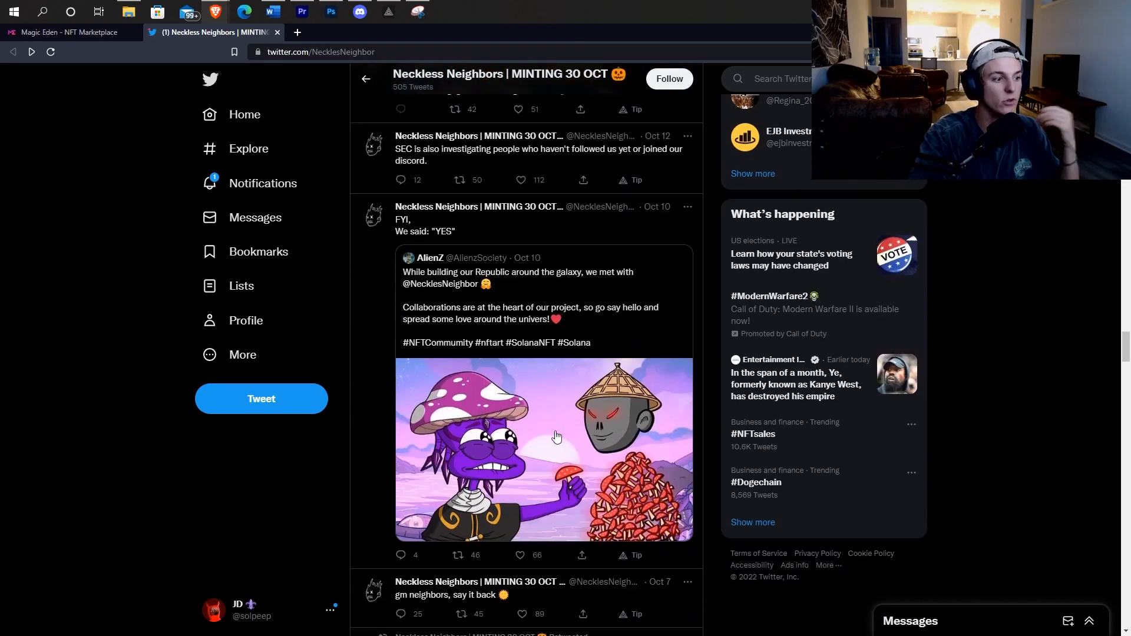
pyautogui.scroll(-3)
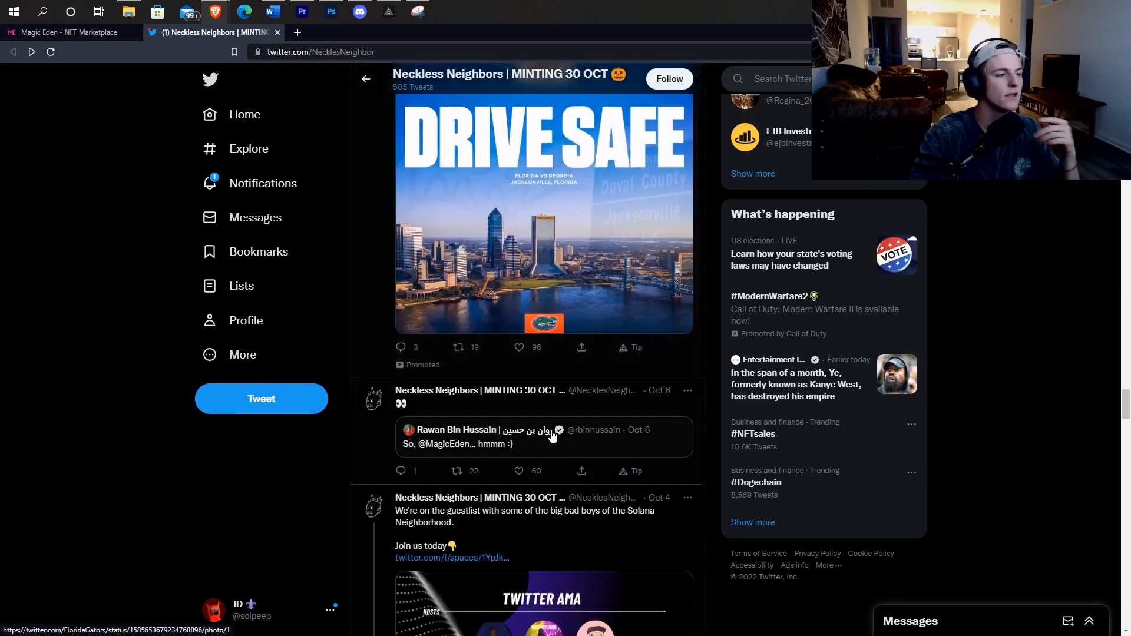
pyautogui.scroll(-3)
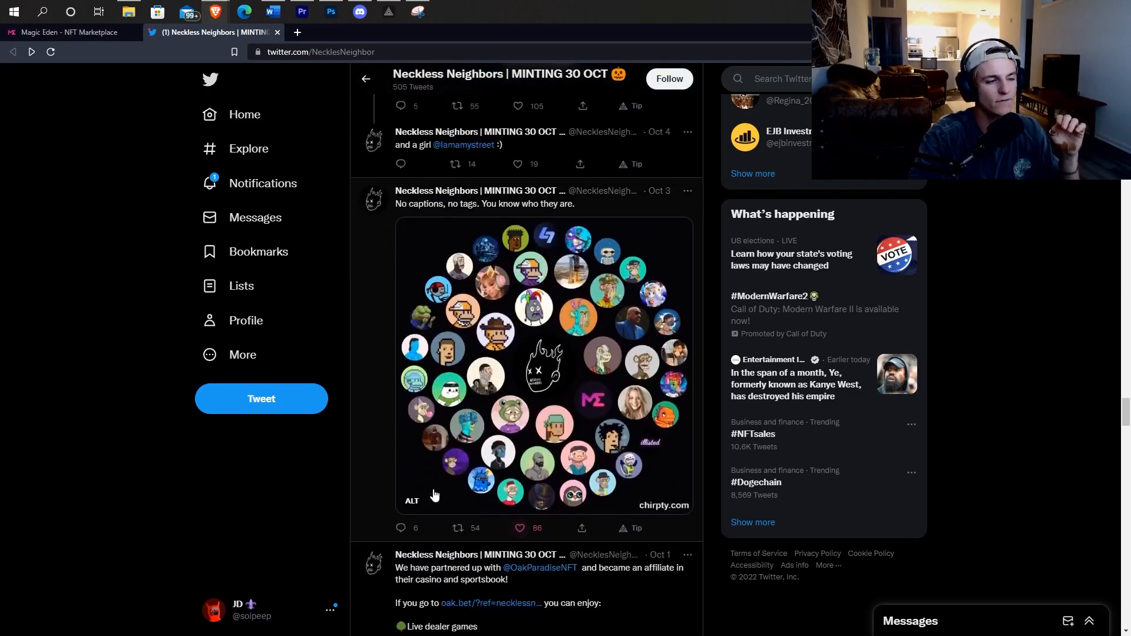
pyautogui.scroll(-3)
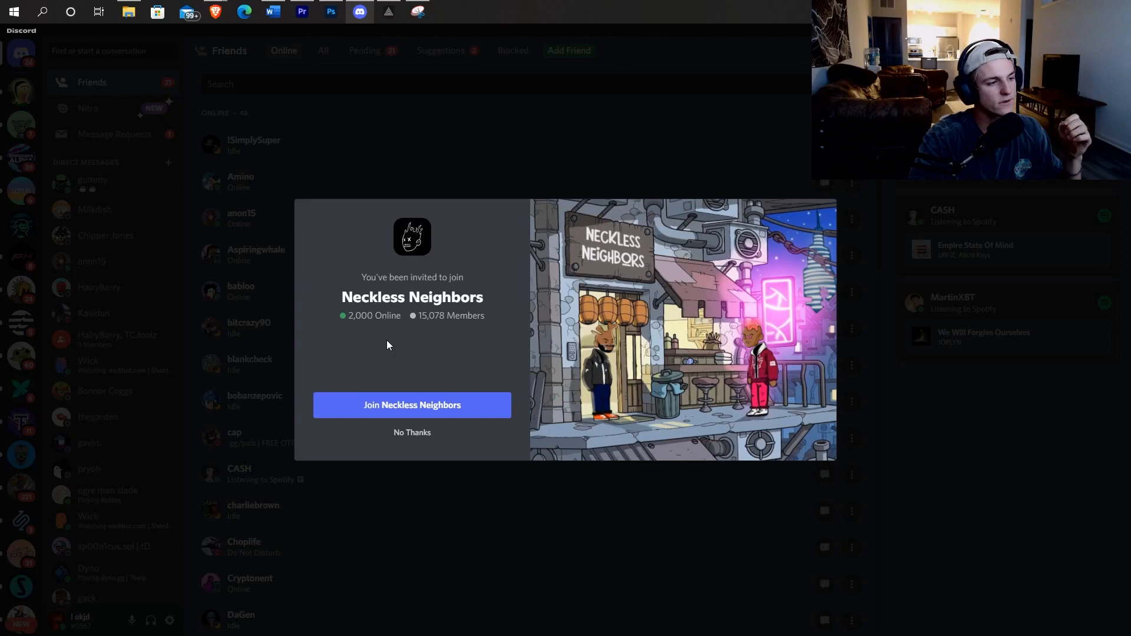
pyautogui.moveTo(404, 326)
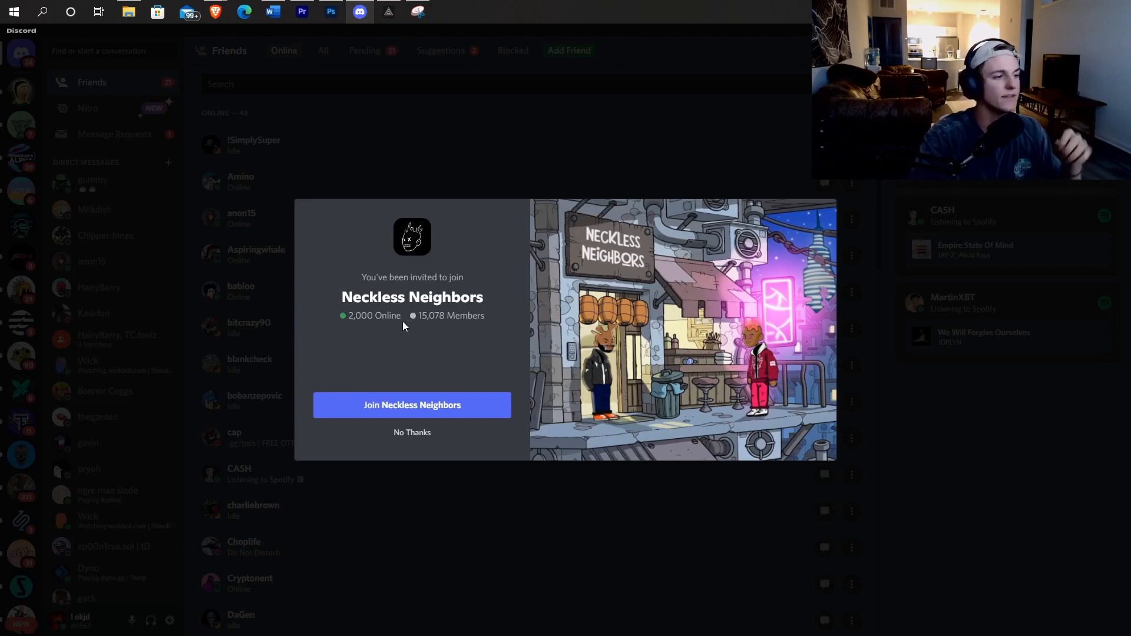
pyautogui.moveTo(443, 330)
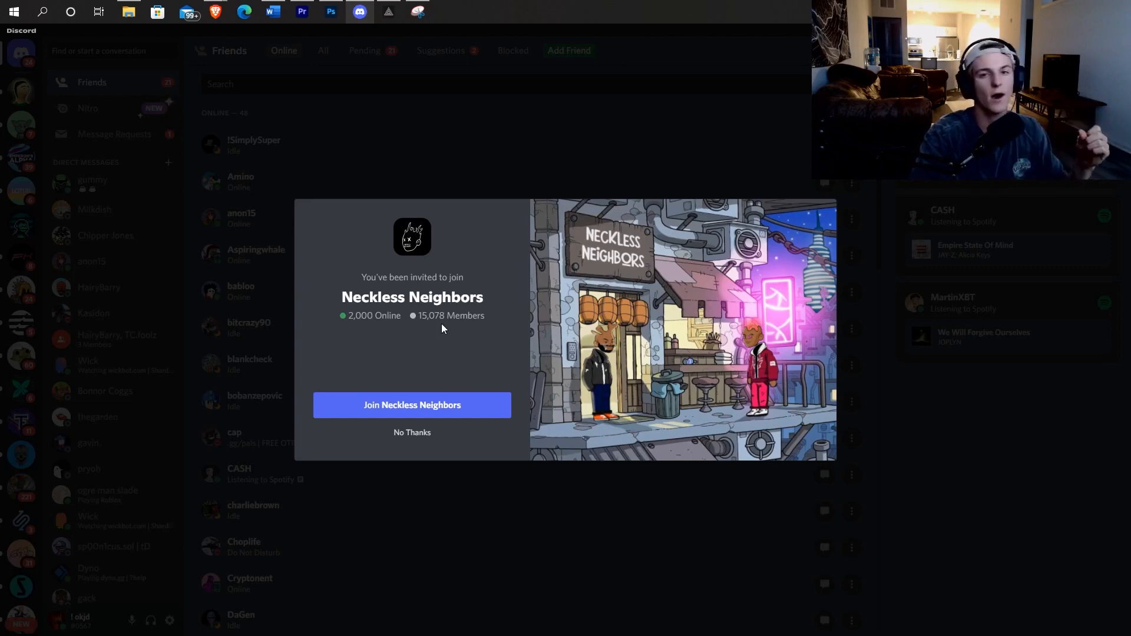
pyautogui.moveTo(428, 333)
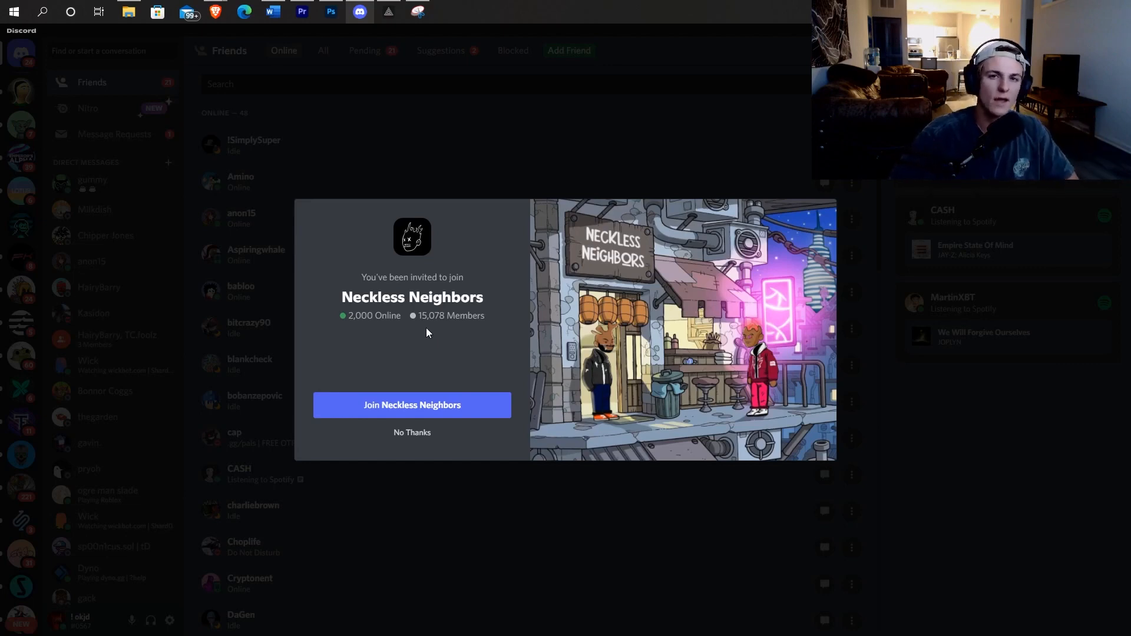
pyautogui.moveTo(458, 352)
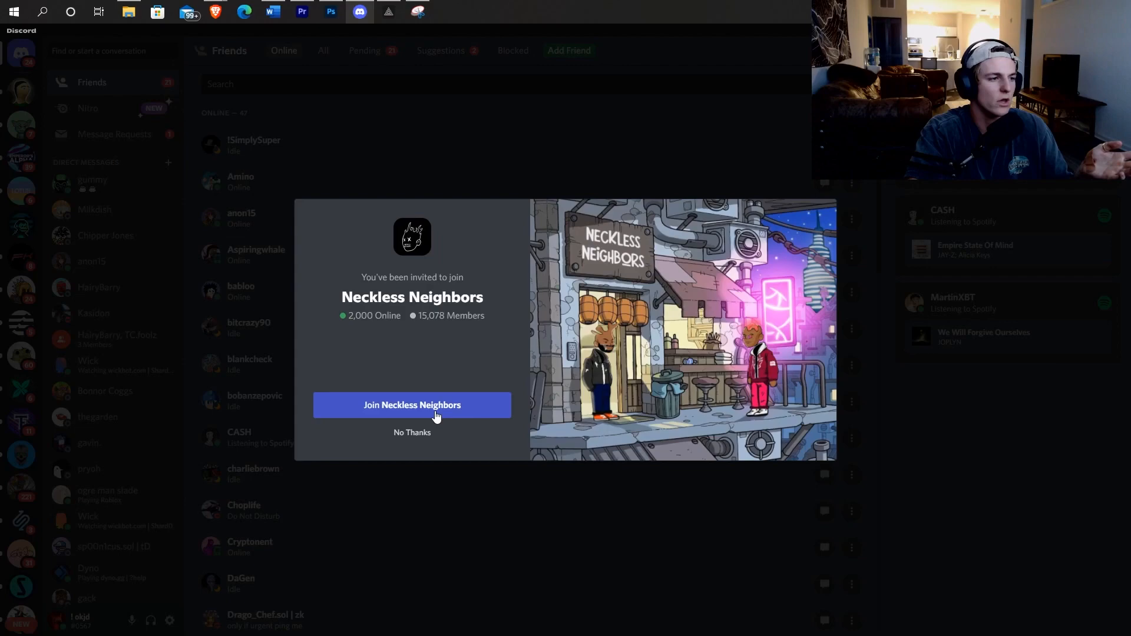
# Step: Accept the Neckless Neighbors invite, landing on its verification channel
pyautogui.click(412, 405)
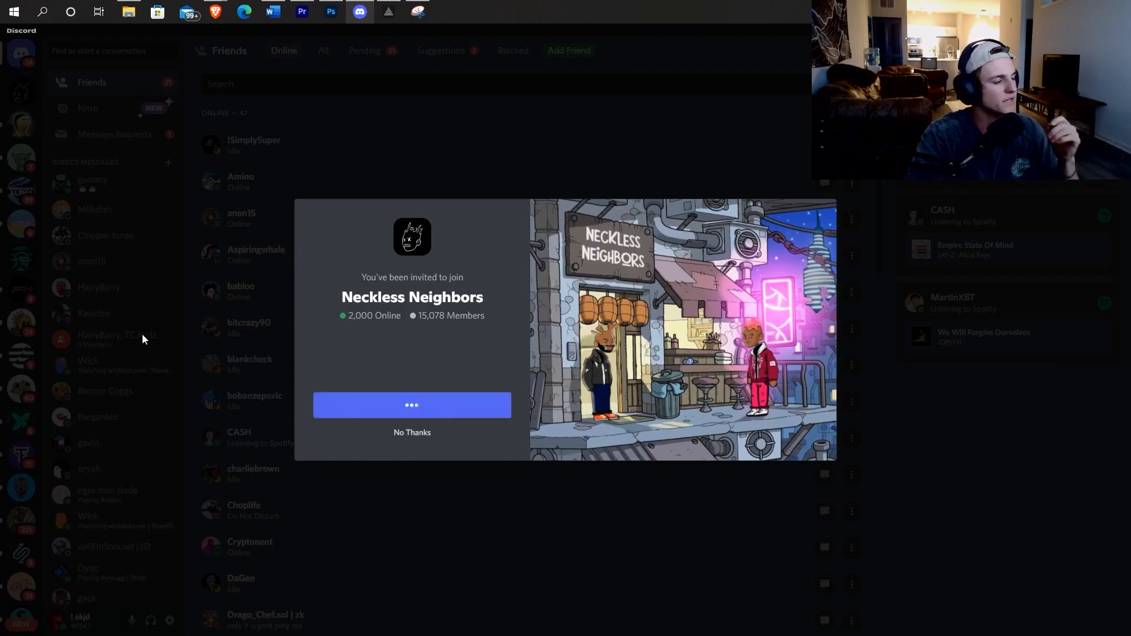
pyautogui.click(412, 405)
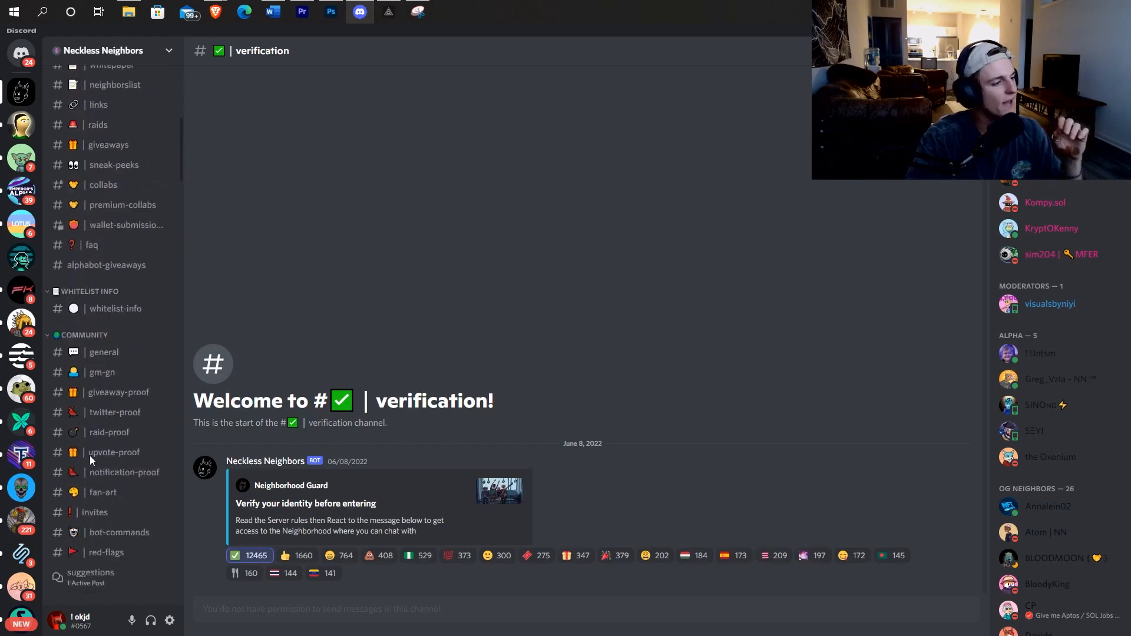
# Step: Switch to the #general channel and read down through recent chat messages
pyautogui.click(104, 352)
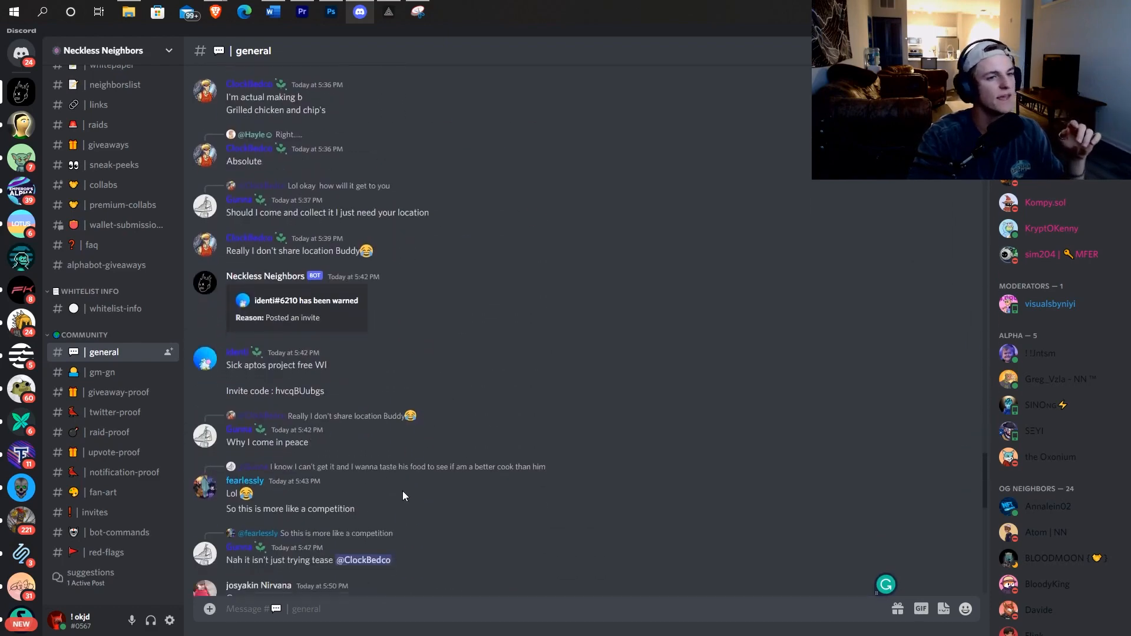
pyautogui.scroll(-3)
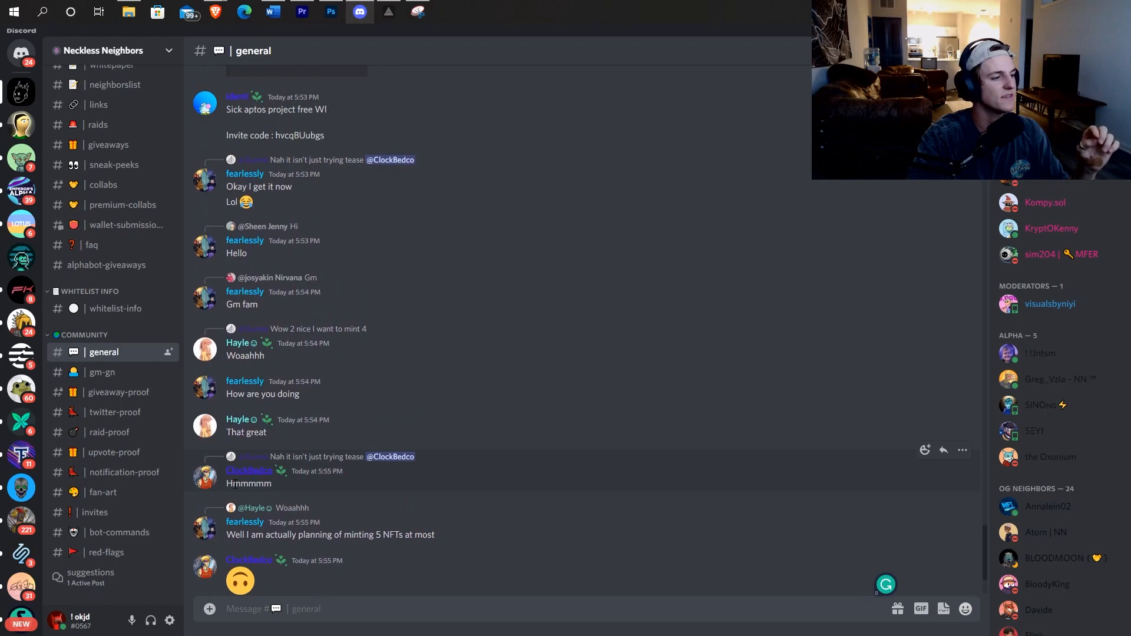
pyautogui.scroll(-3)
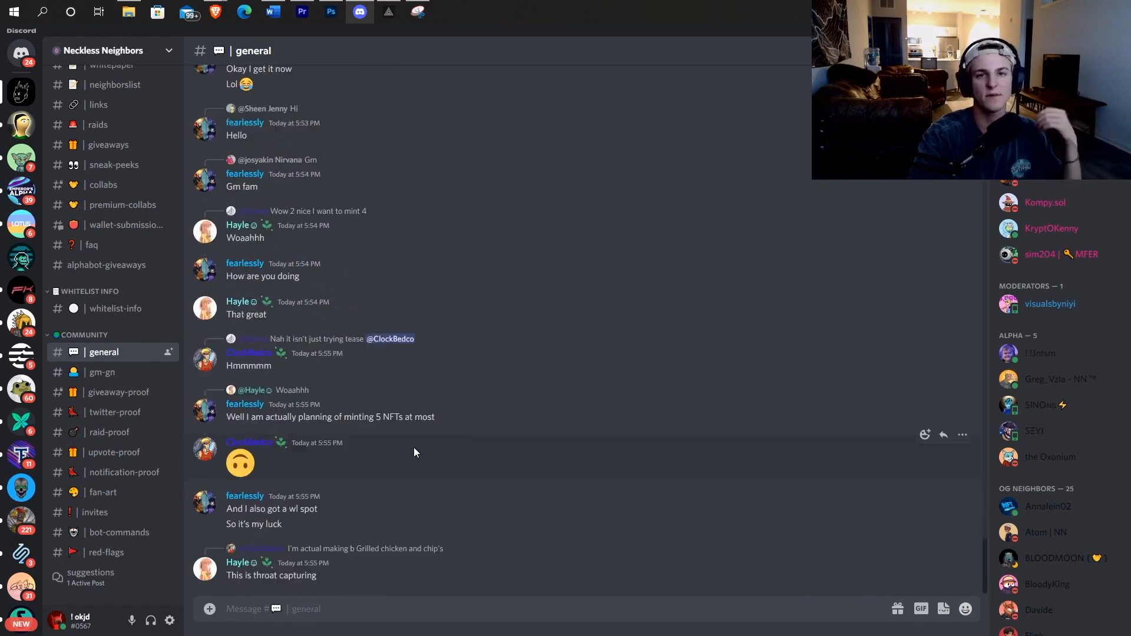
pyautogui.moveTo(402, 482)
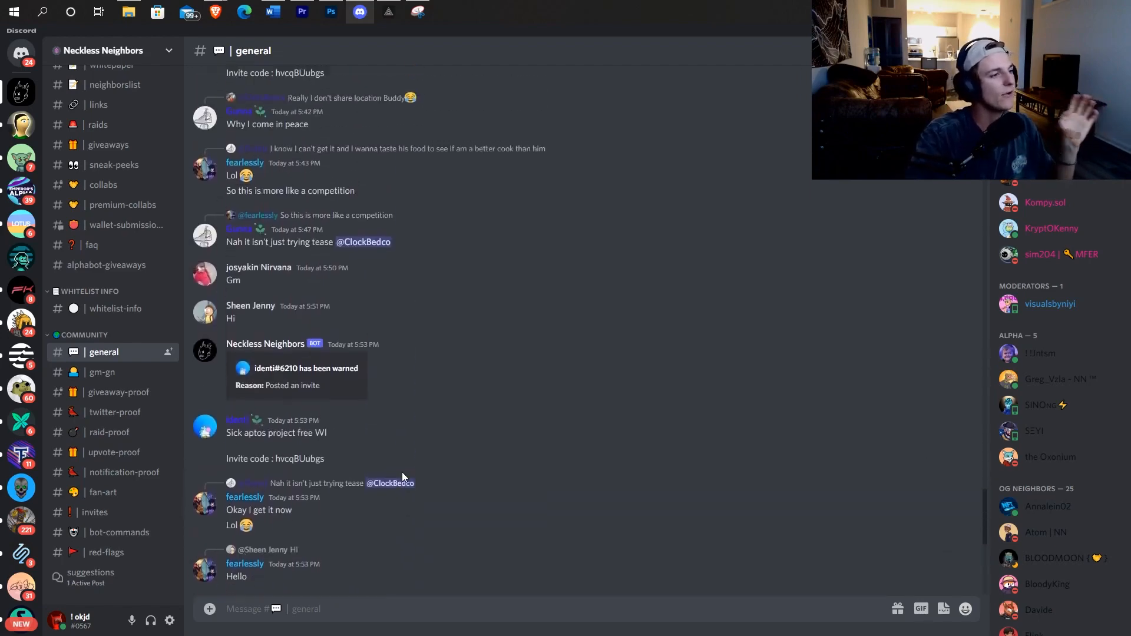
pyautogui.scroll(-3)
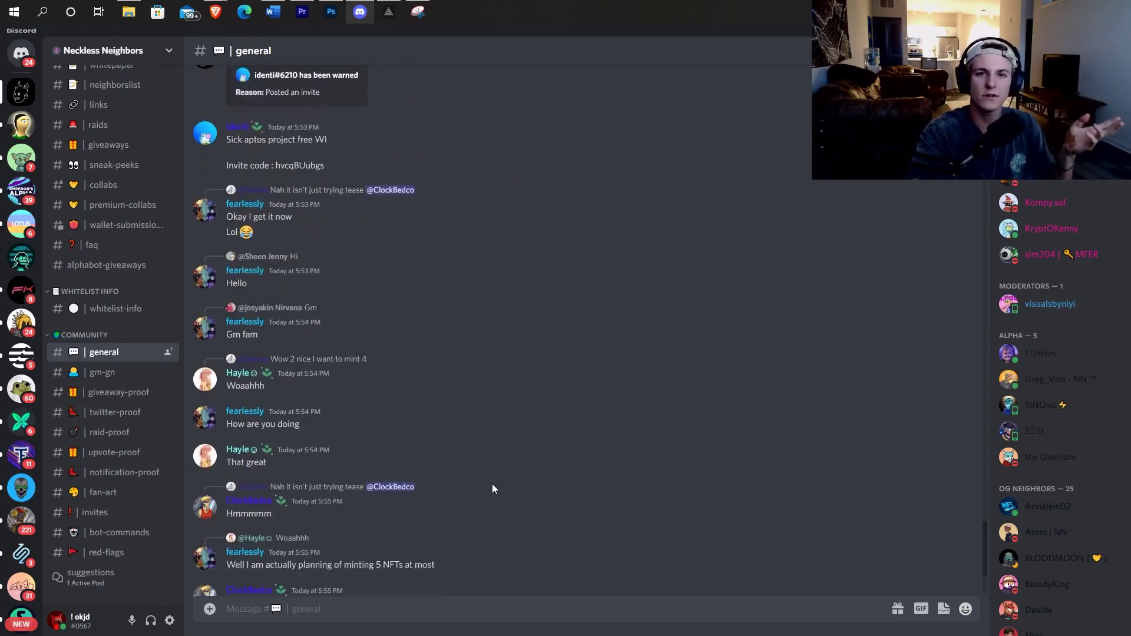
pyautogui.scroll(-3)
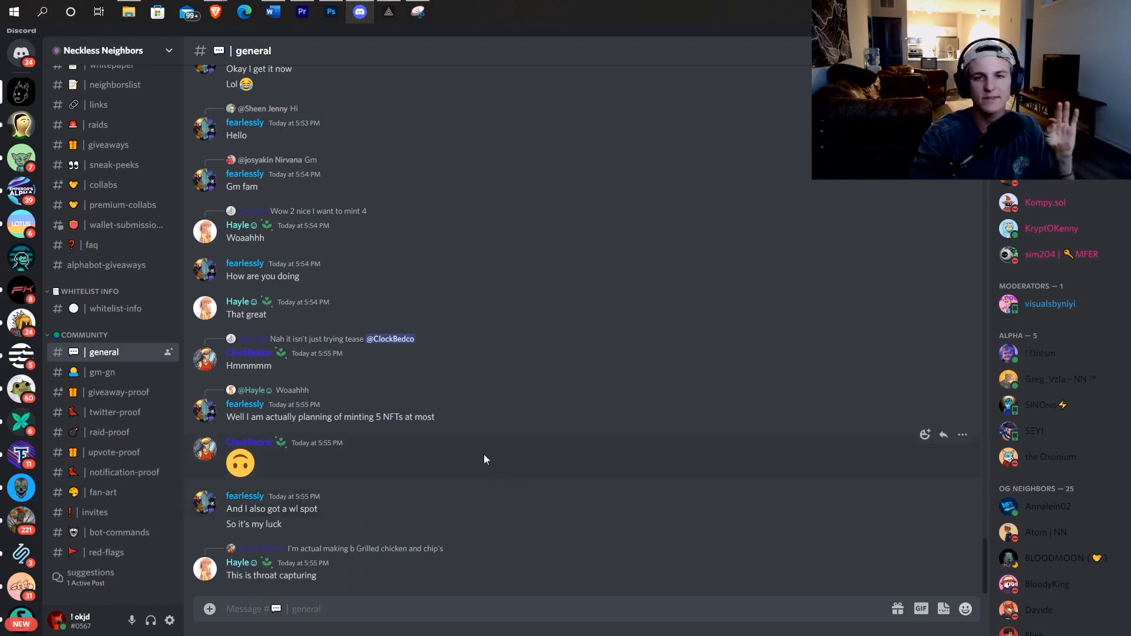
pyautogui.moveTo(389, 436)
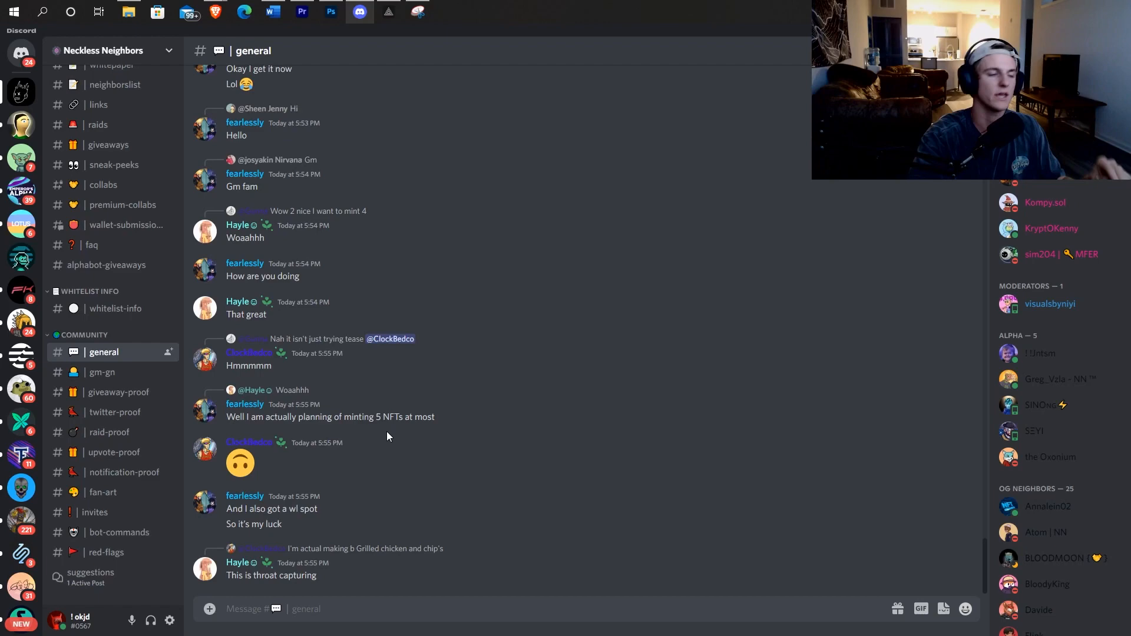
pyautogui.moveTo(384, 419)
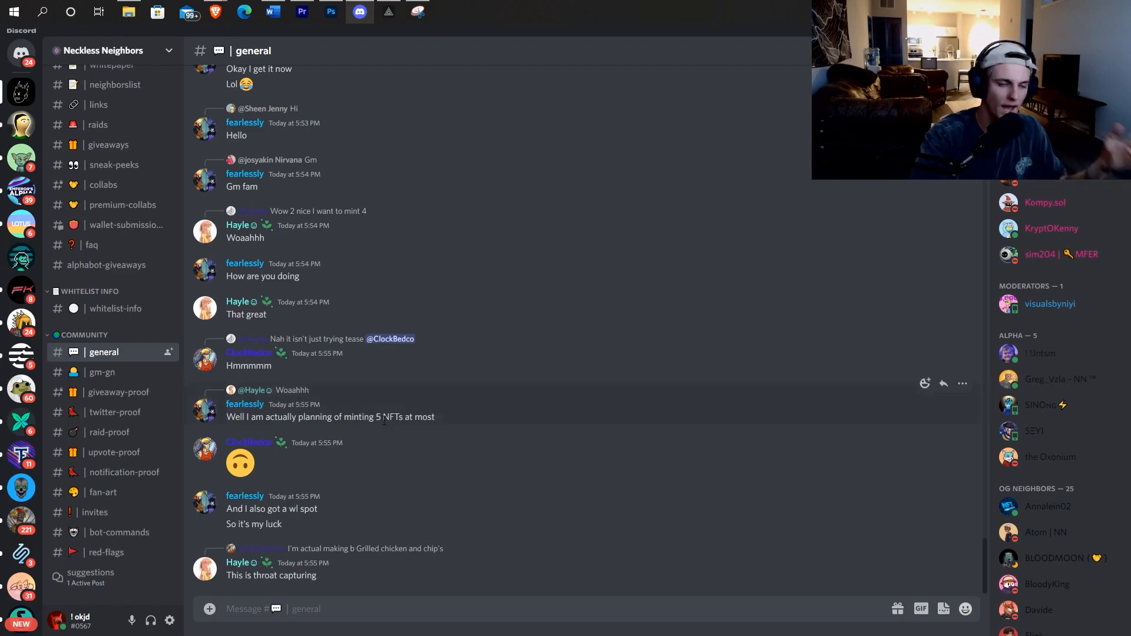
# Step: Browse further through the general chat about minting plans and WL spots
pyautogui.scroll(3)
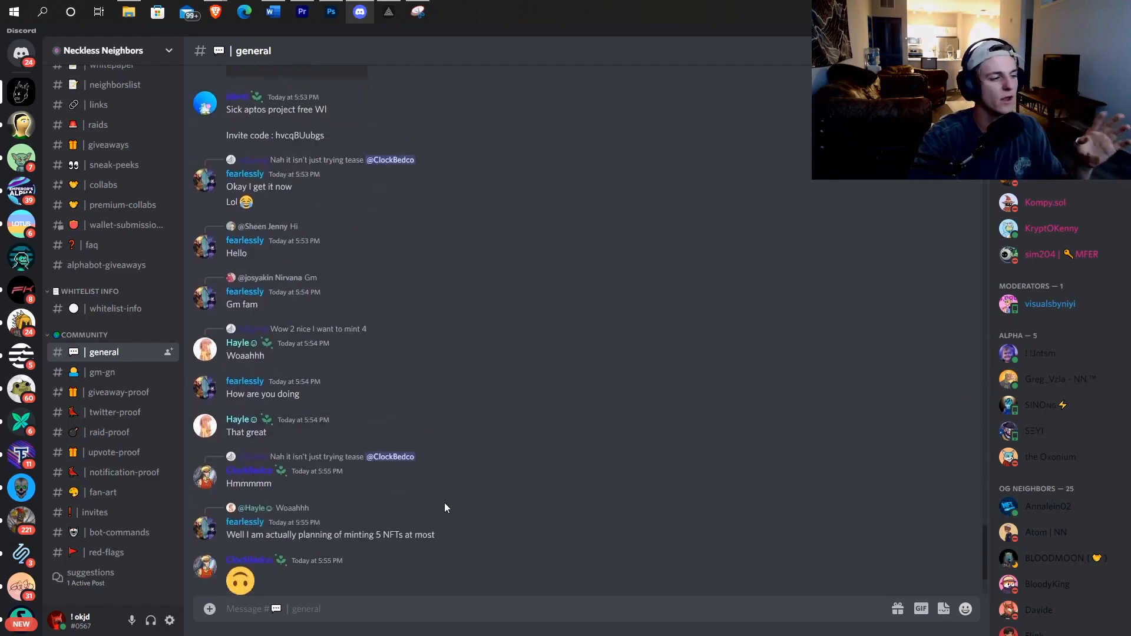
pyautogui.scroll(-3)
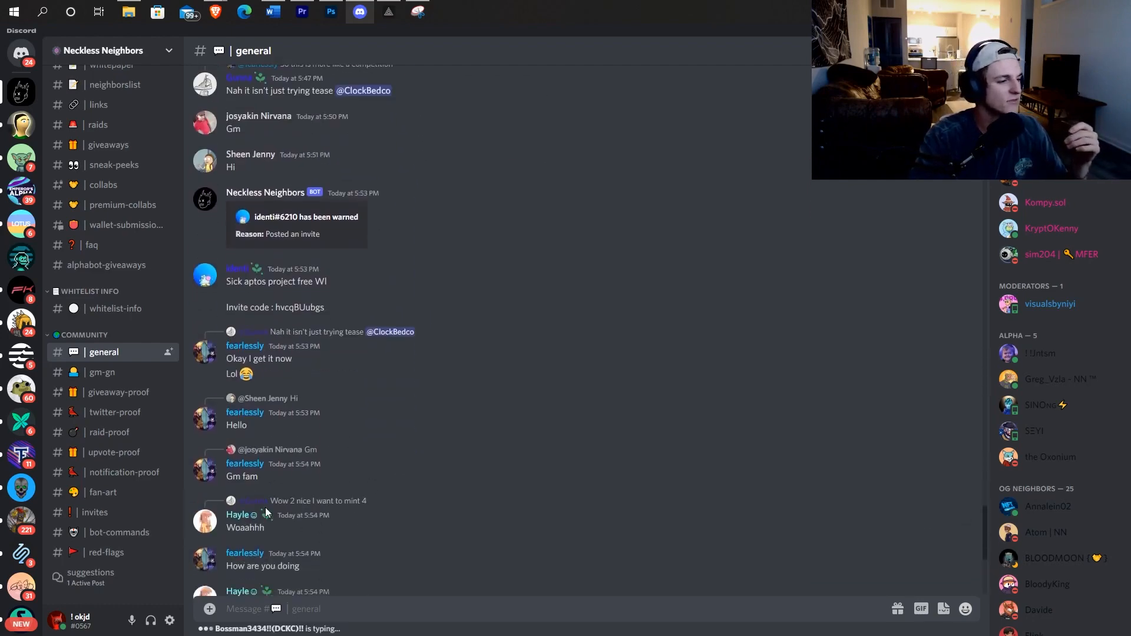
pyautogui.scroll(-3)
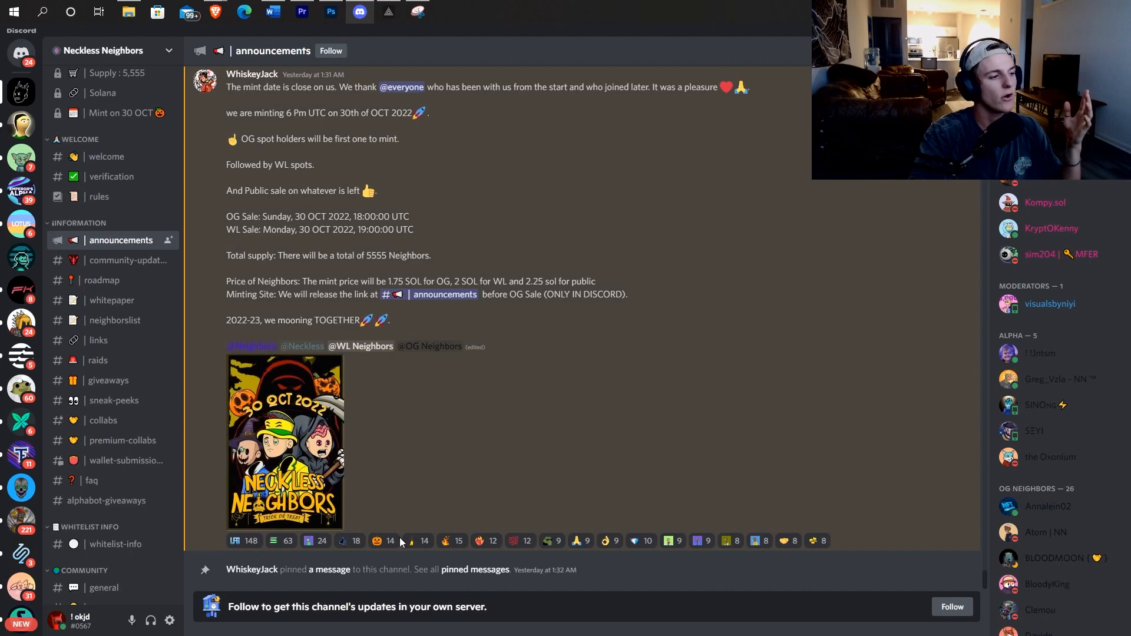
# Step: Scroll the announcements through the 30 Oct mint details, wallet submissions, 5 SOL giveaway and Aptos poll
pyautogui.scroll(3)
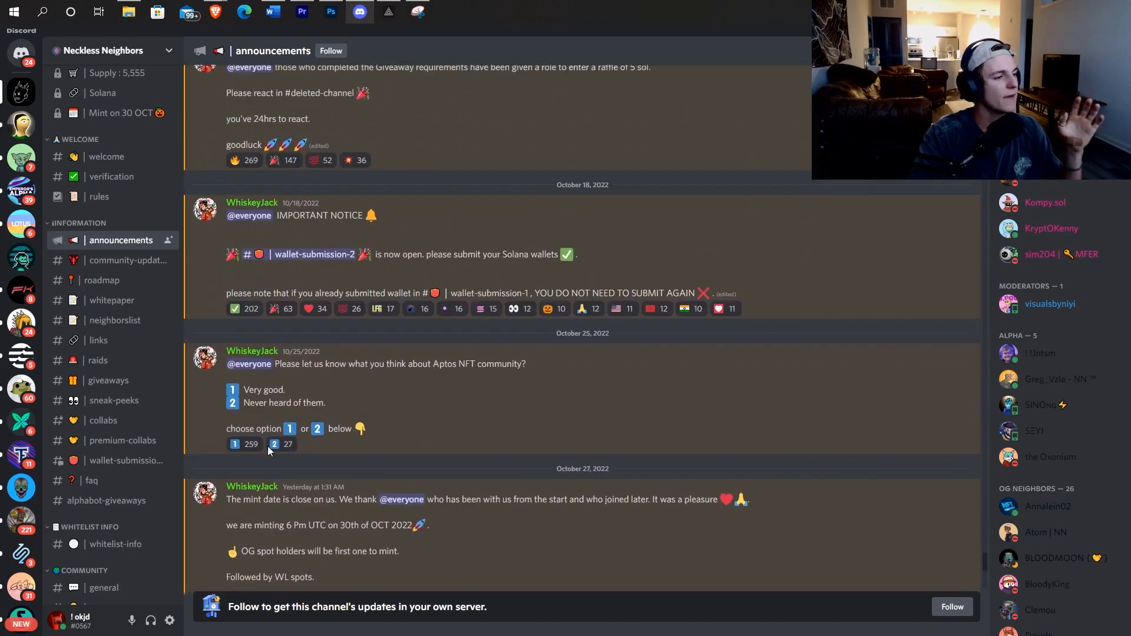
pyautogui.moveTo(351, 401)
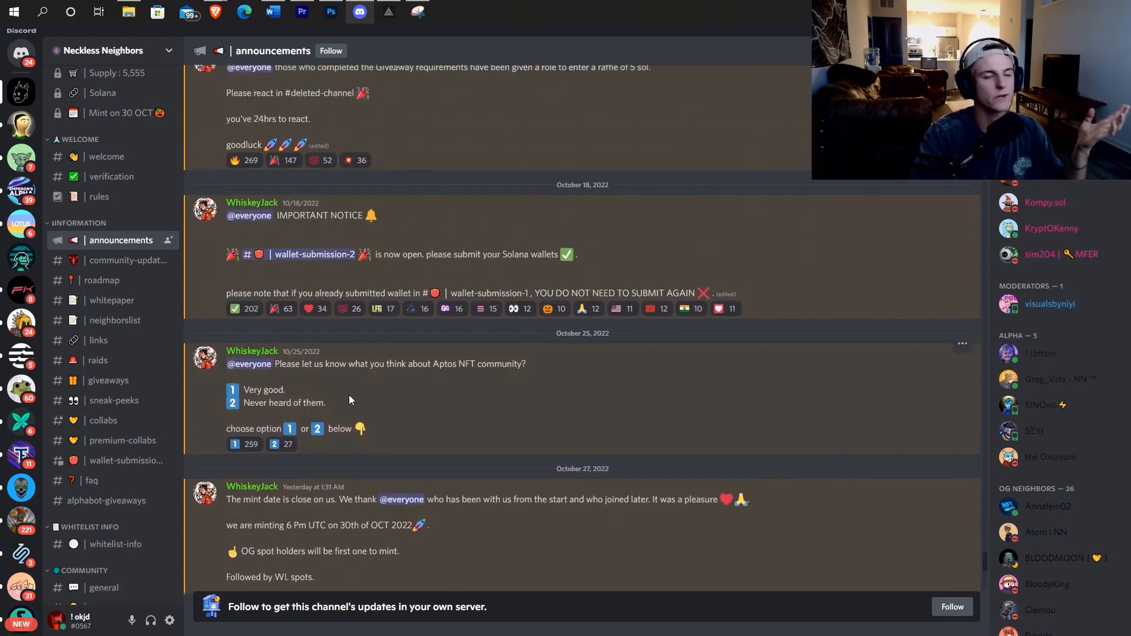
pyautogui.scroll(-3)
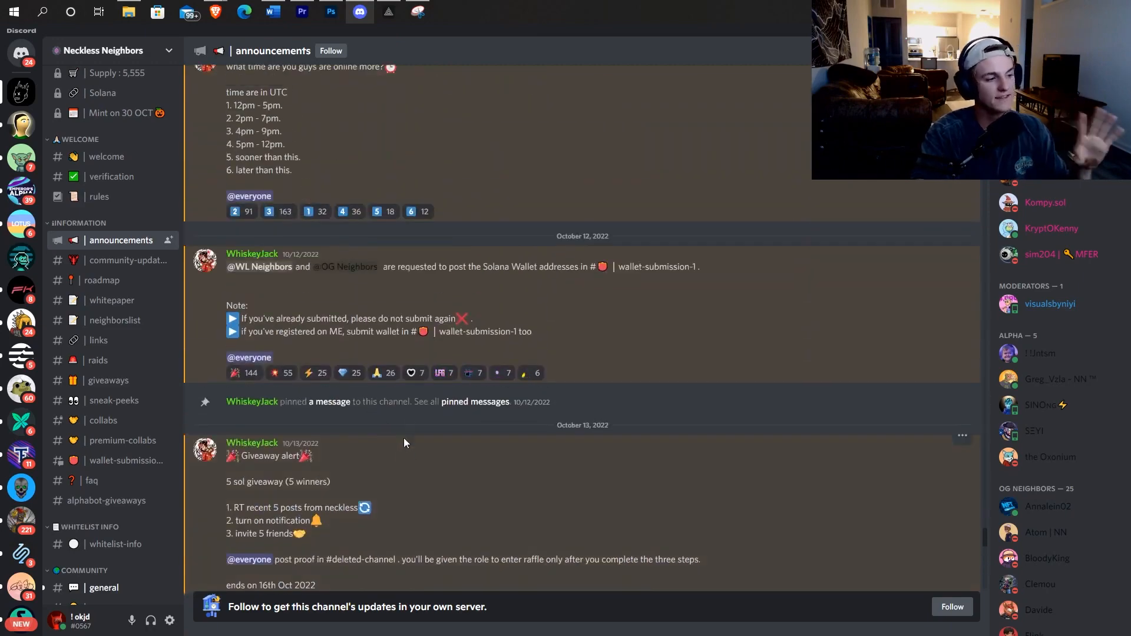
pyautogui.scroll(-3)
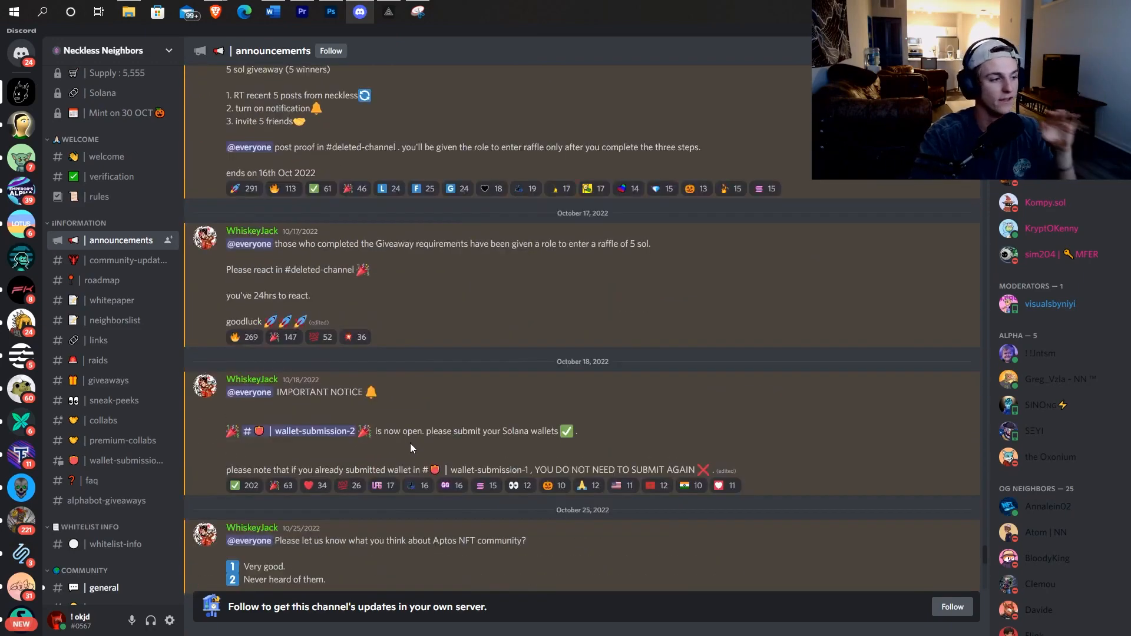
pyautogui.scroll(-3)
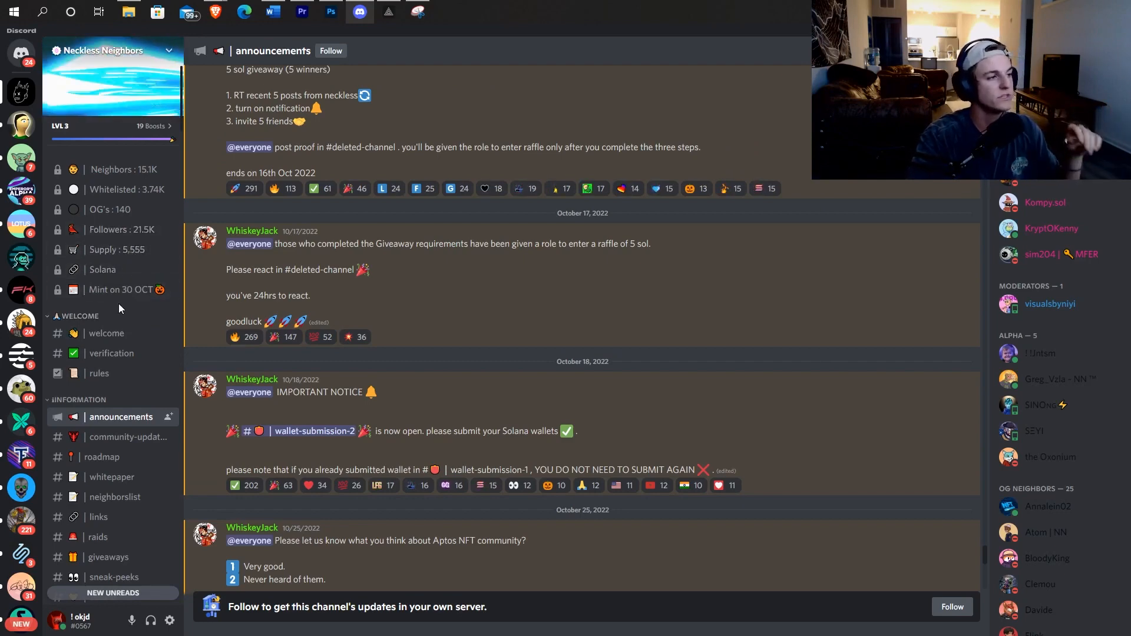
pyautogui.scroll(-3)
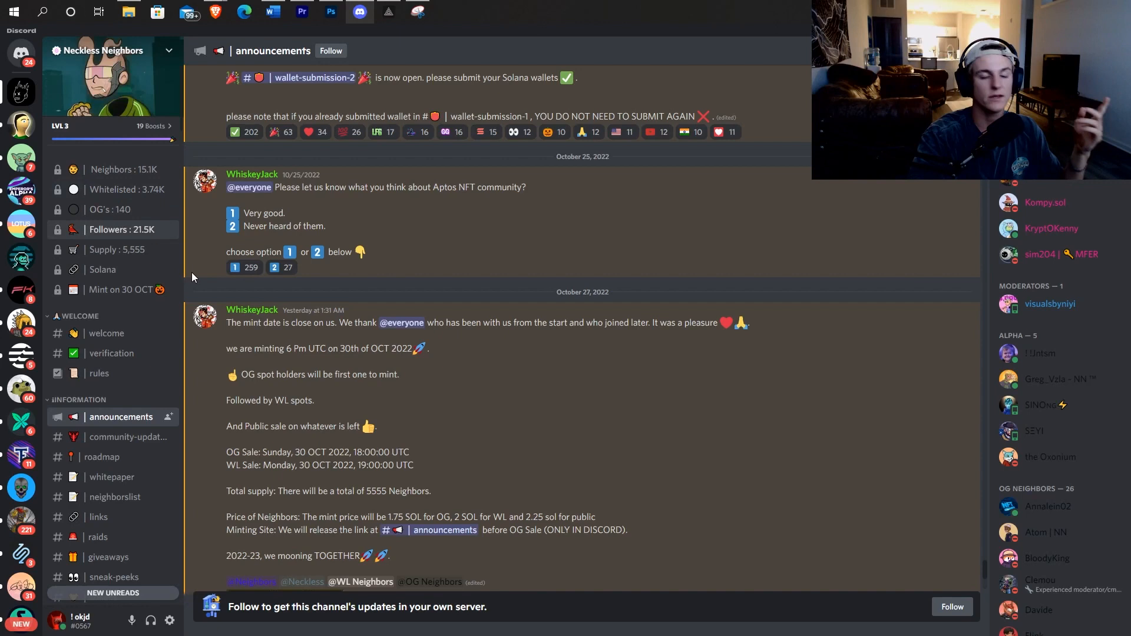
pyautogui.moveTo(419, 230)
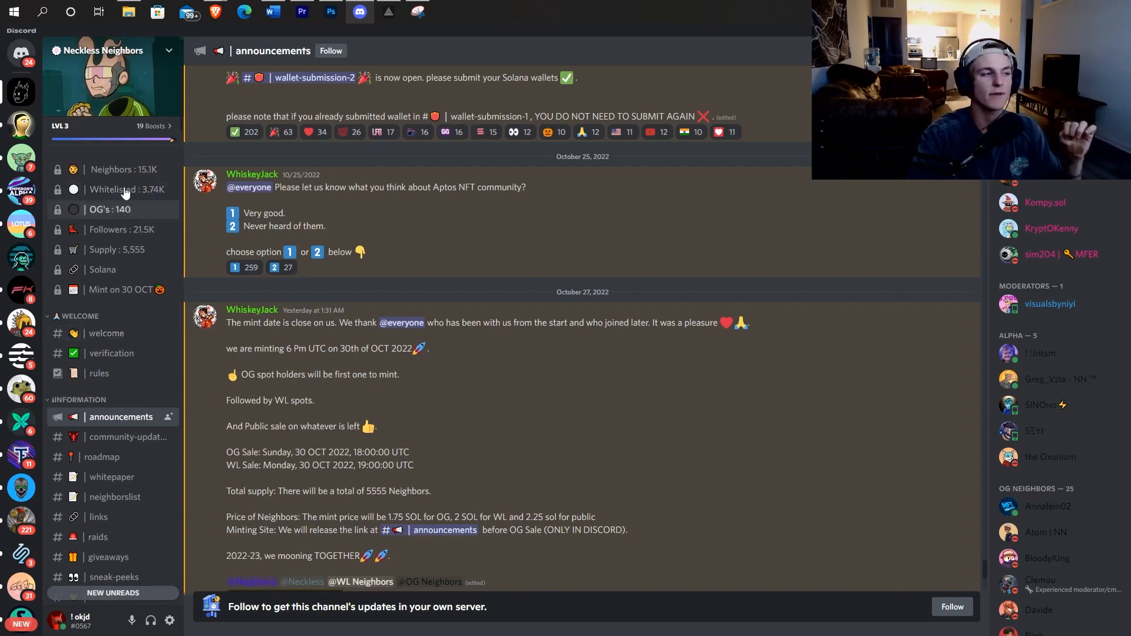
pyautogui.moveTo(198, 397)
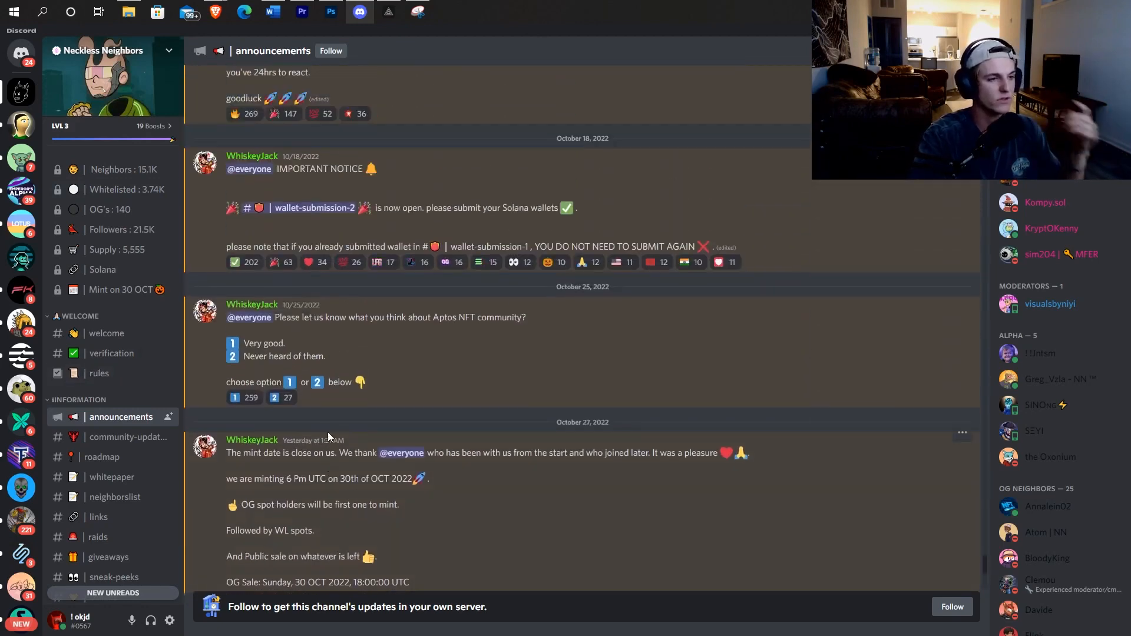
pyautogui.scroll(3)
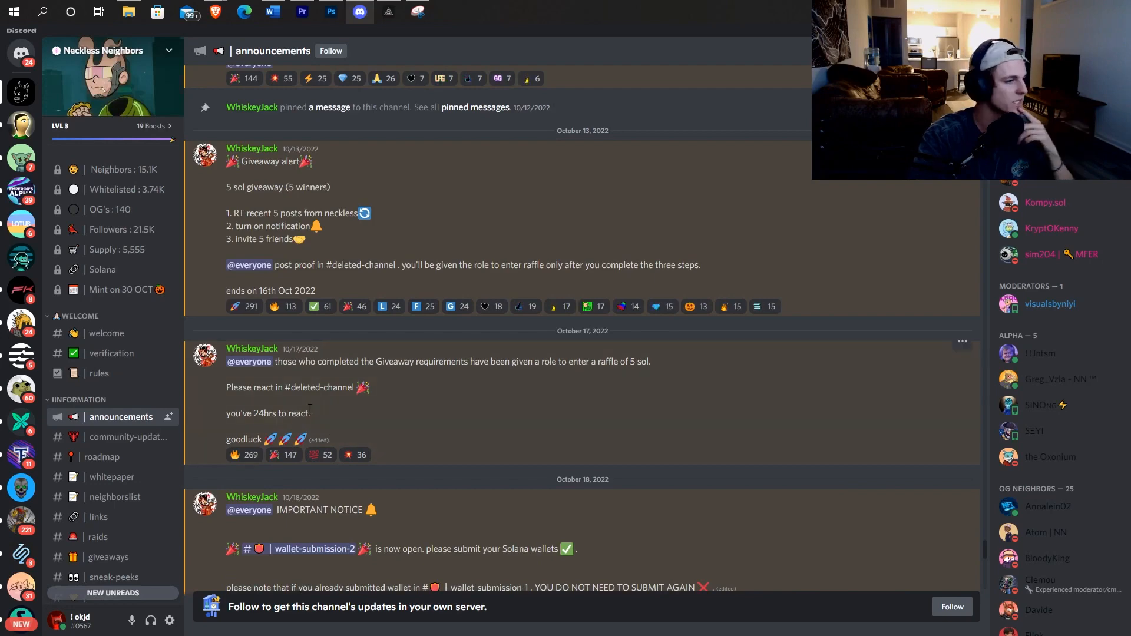
pyautogui.scroll(-3)
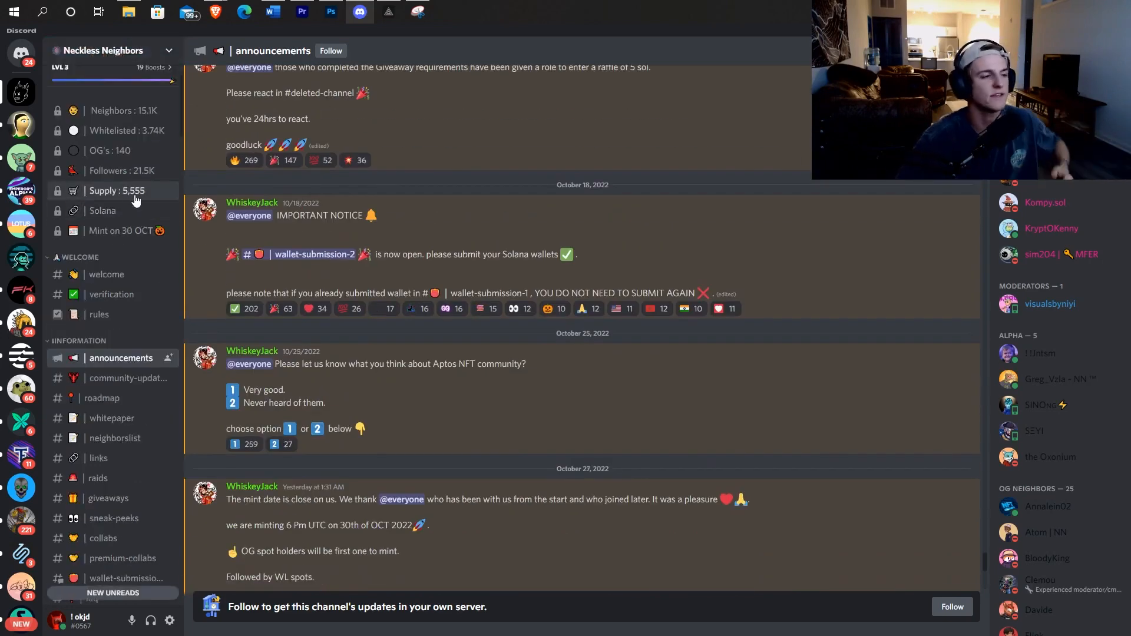
pyautogui.scroll(-3)
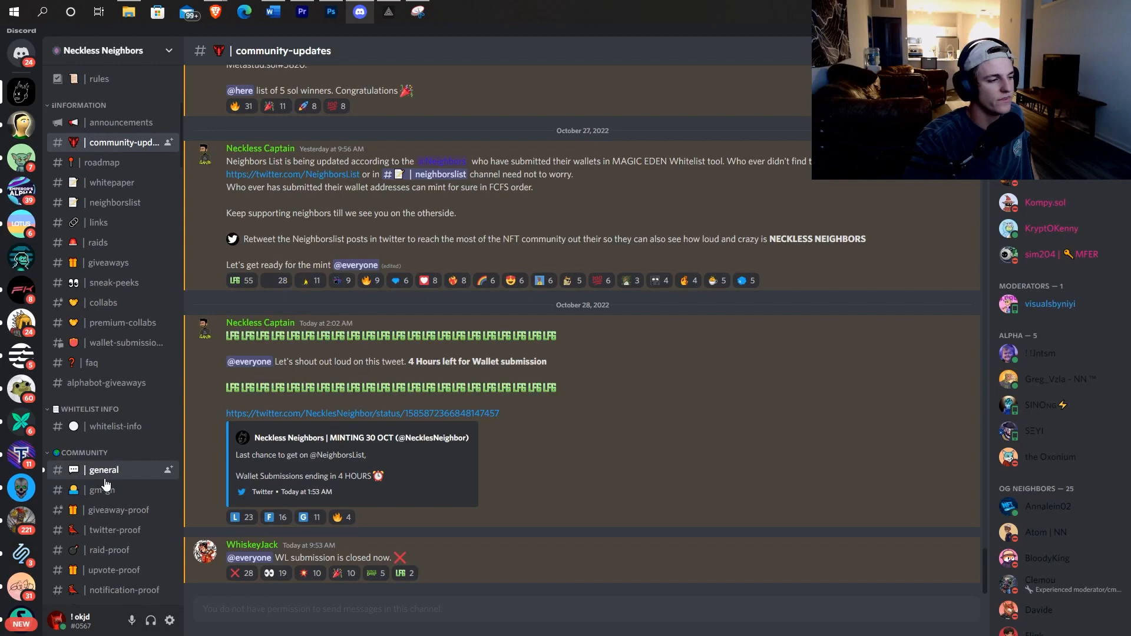
# Step: Go back to the #general channel showing messages about minting plans and WL spots
pyautogui.click(103, 470)
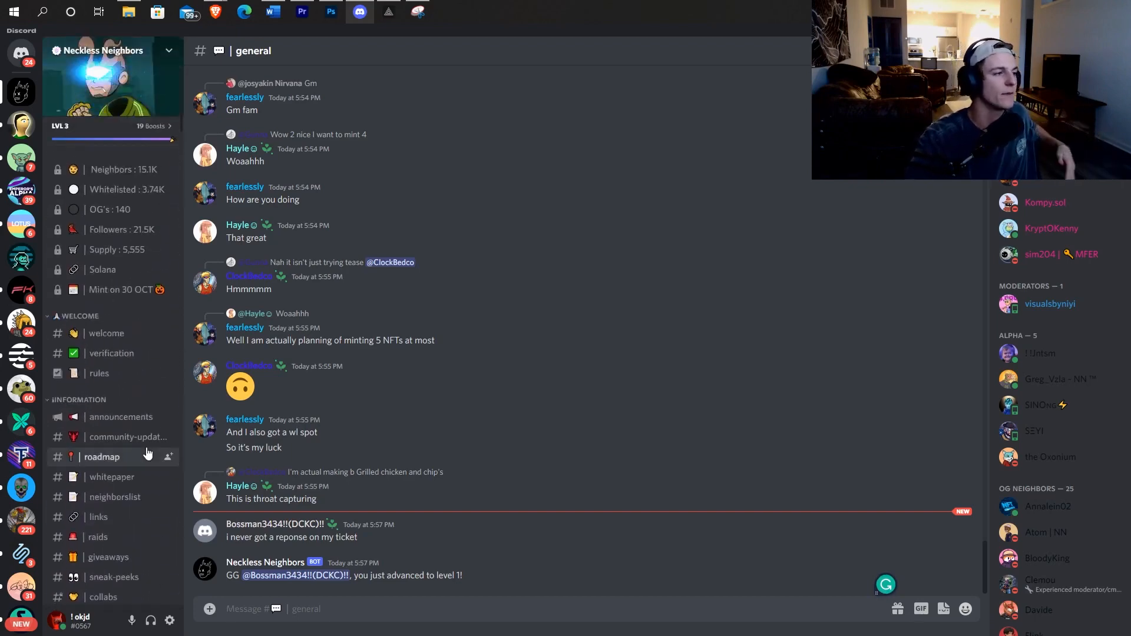
pyautogui.moveTo(138, 437)
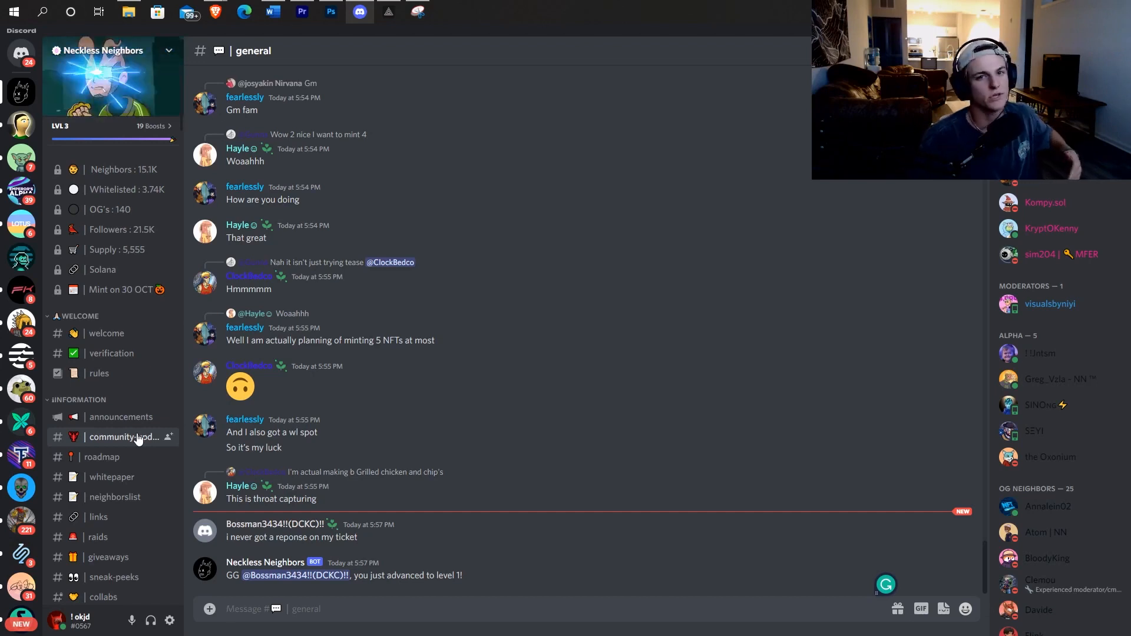
pyautogui.moveTo(118, 417)
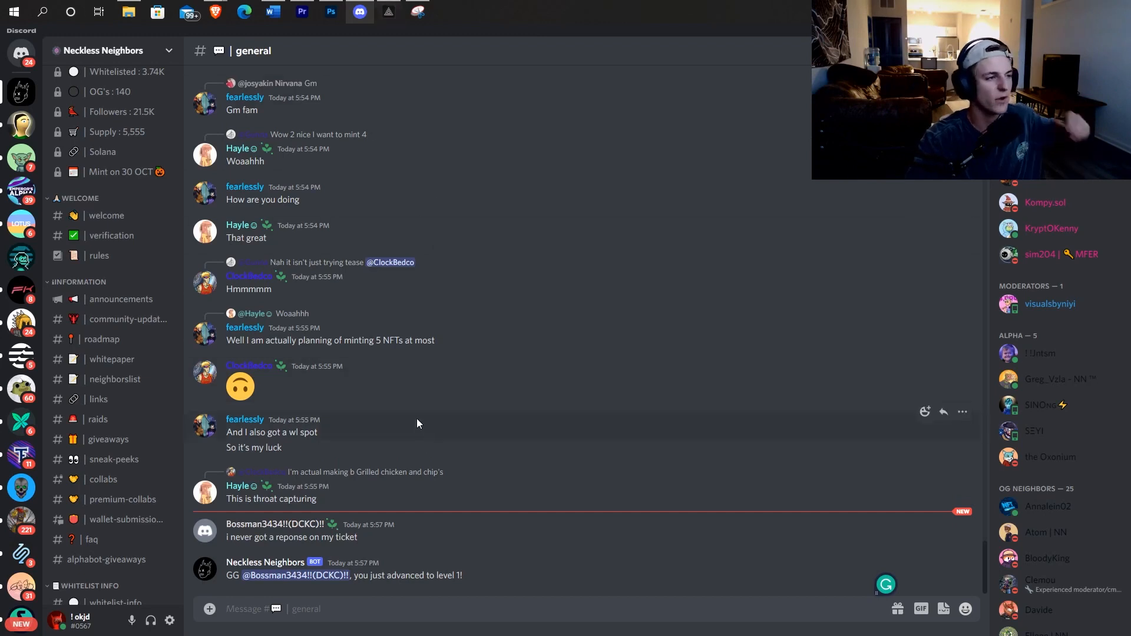
pyautogui.moveTo(99, 419)
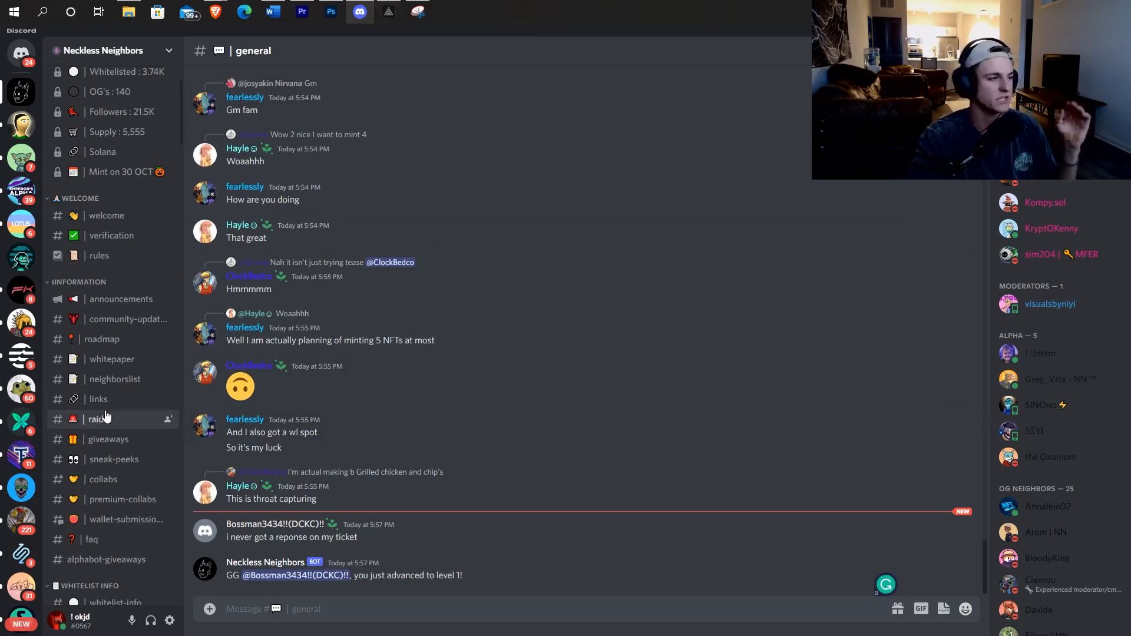
# Step: Scroll the server's channel list down through its information channels
pyautogui.scroll(-3)
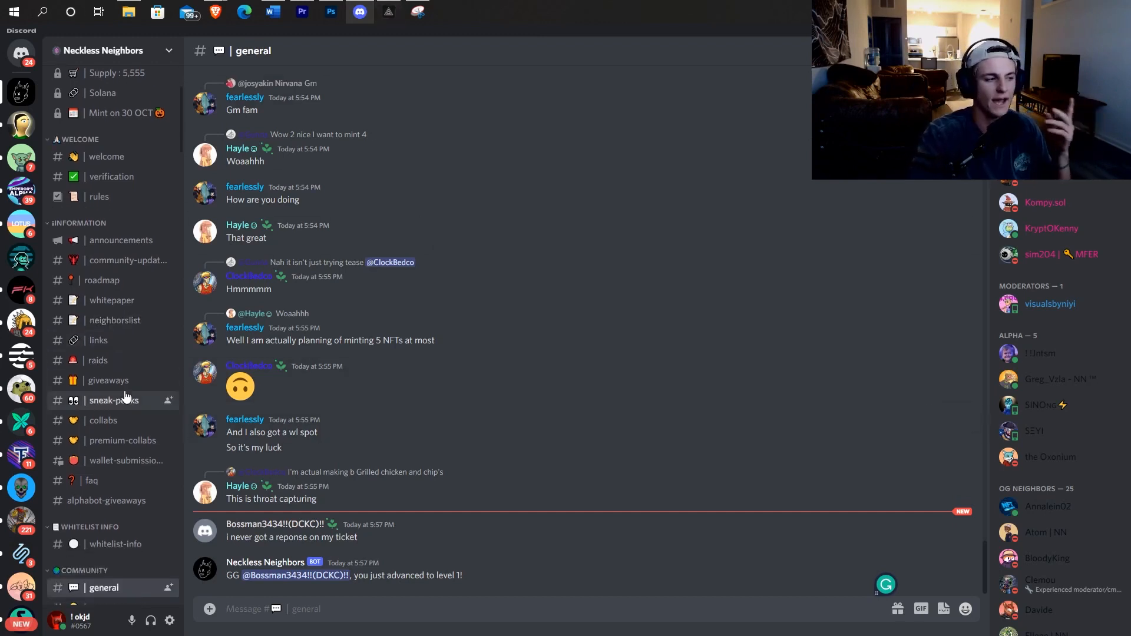